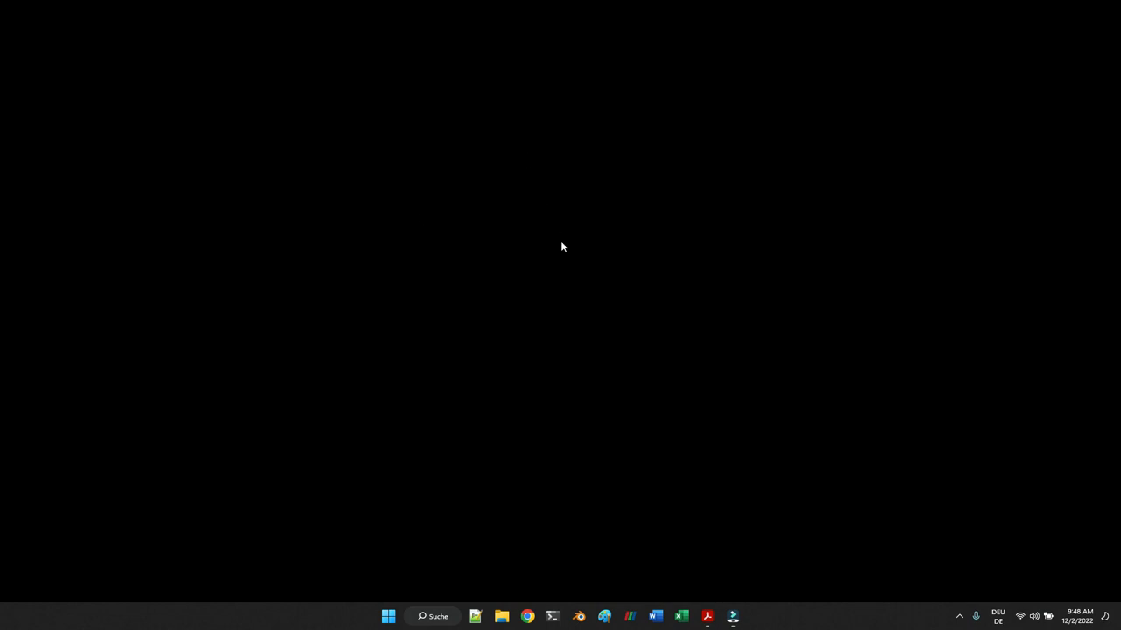
- Launch Blender from the taskbar
click(579, 617)
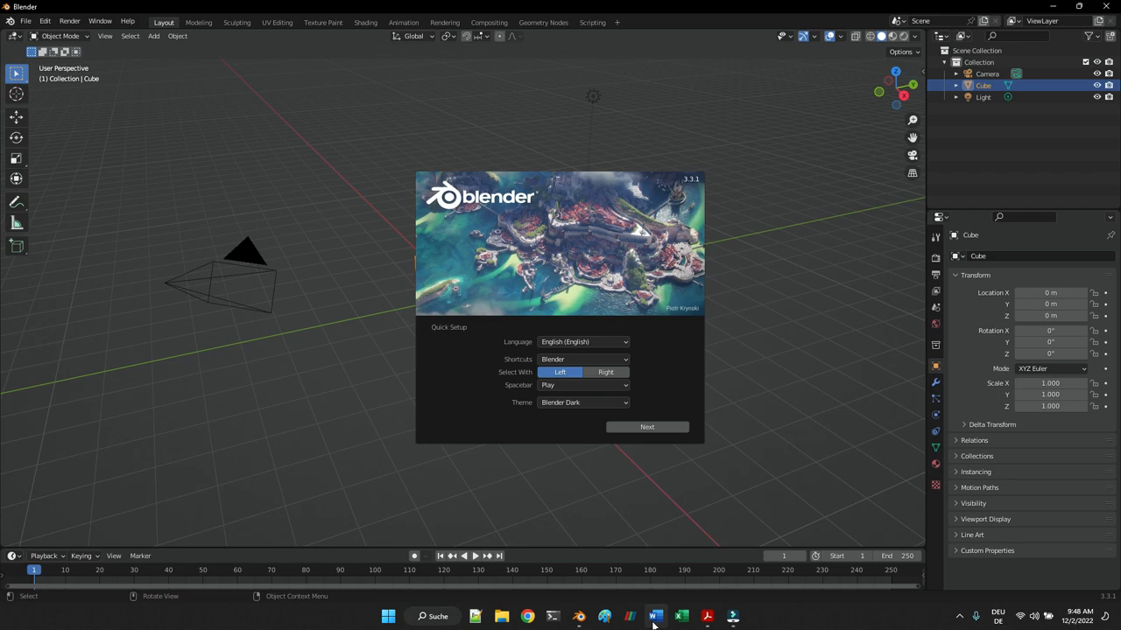
mouse_move(700, 546)
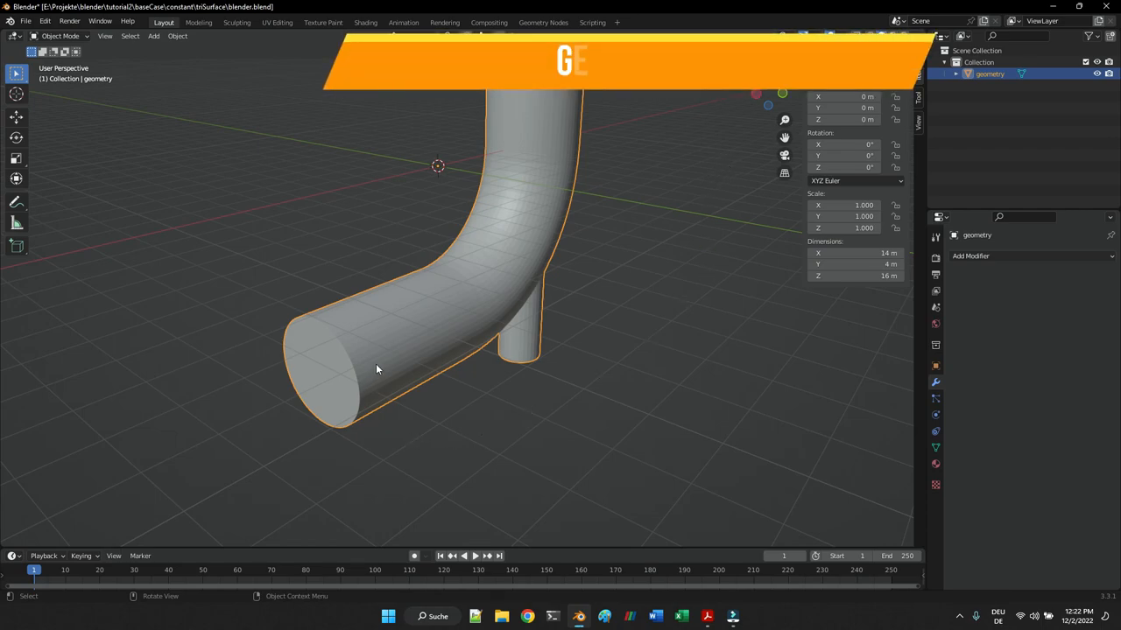
- In Edit Mode, select the pipe's open end faces and side branch for separation
key(Tab)
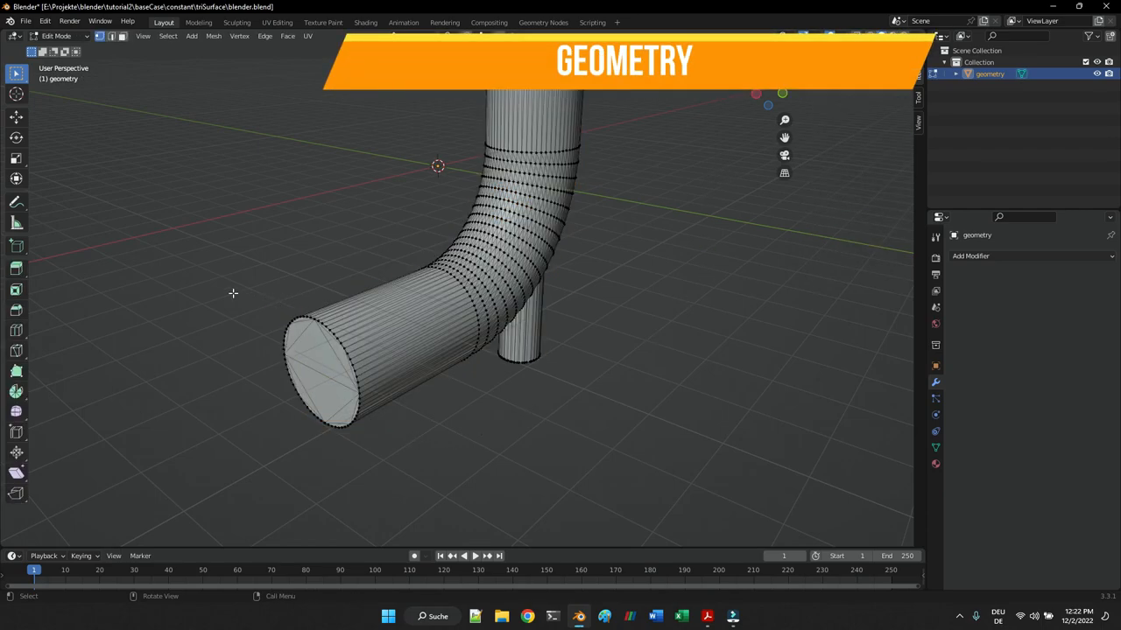
click(376, 367)
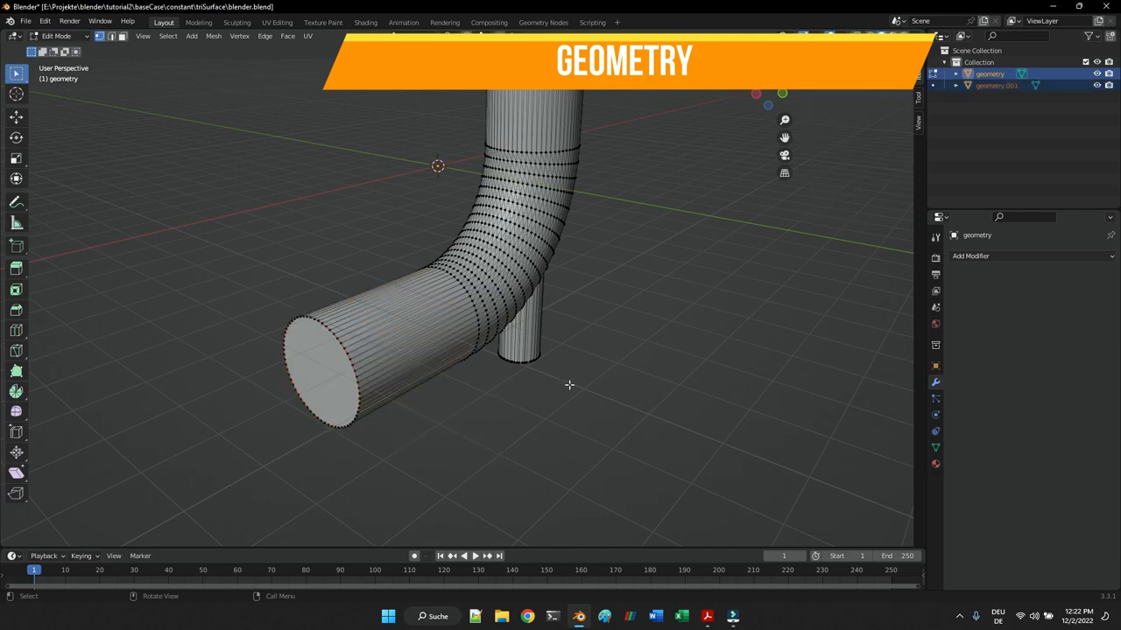
drag(569, 385, 525, 263)
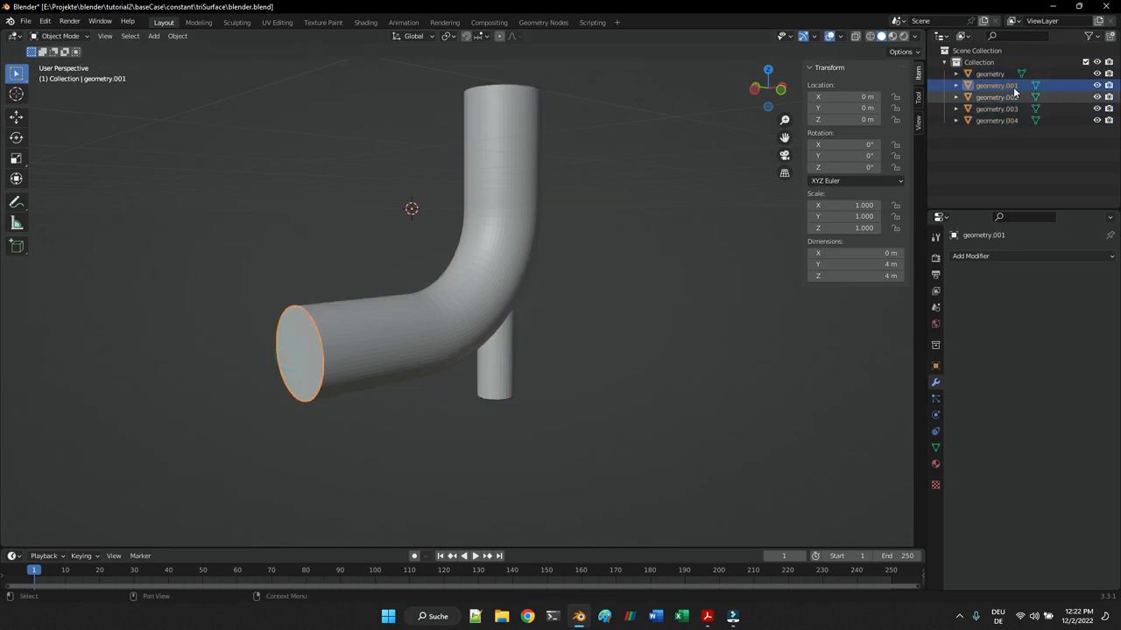
- Rename the separated pieces inlet1, inlet2, outlet1, wall1 and wall2 in the Outliner
double_click(996, 85)
text(inlet1)
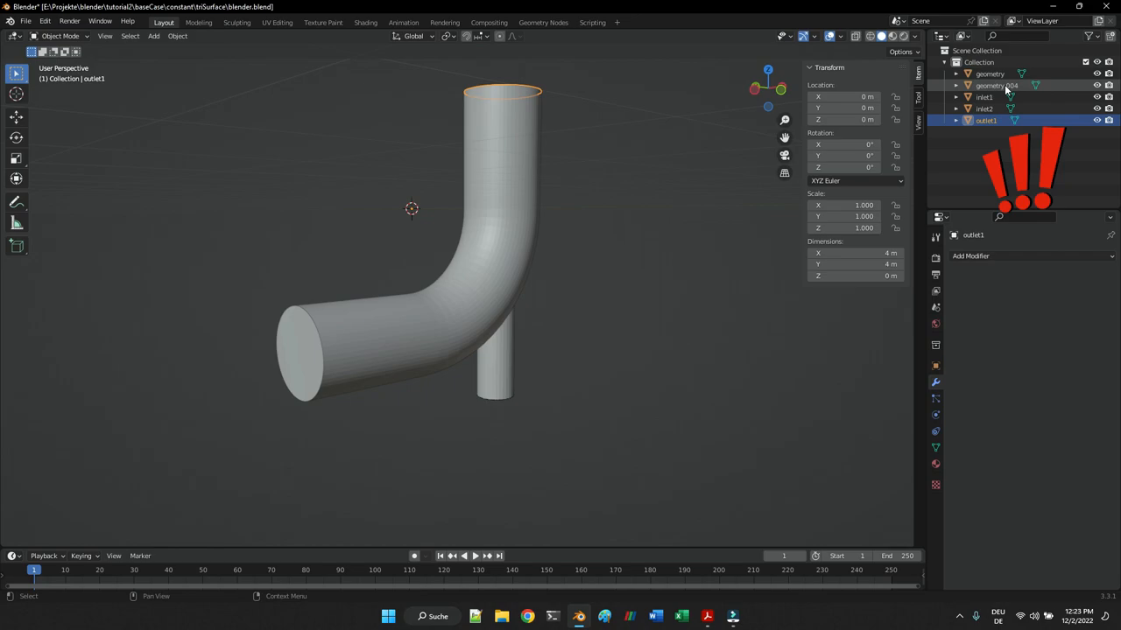
click(996, 85)
text(wall1)
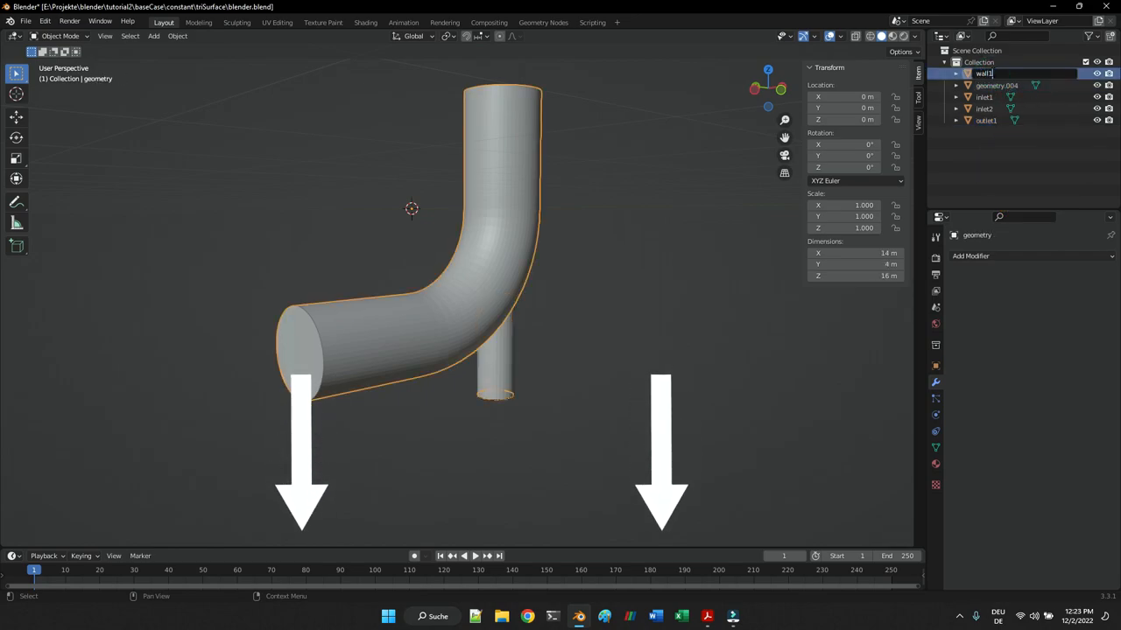
click(996, 73)
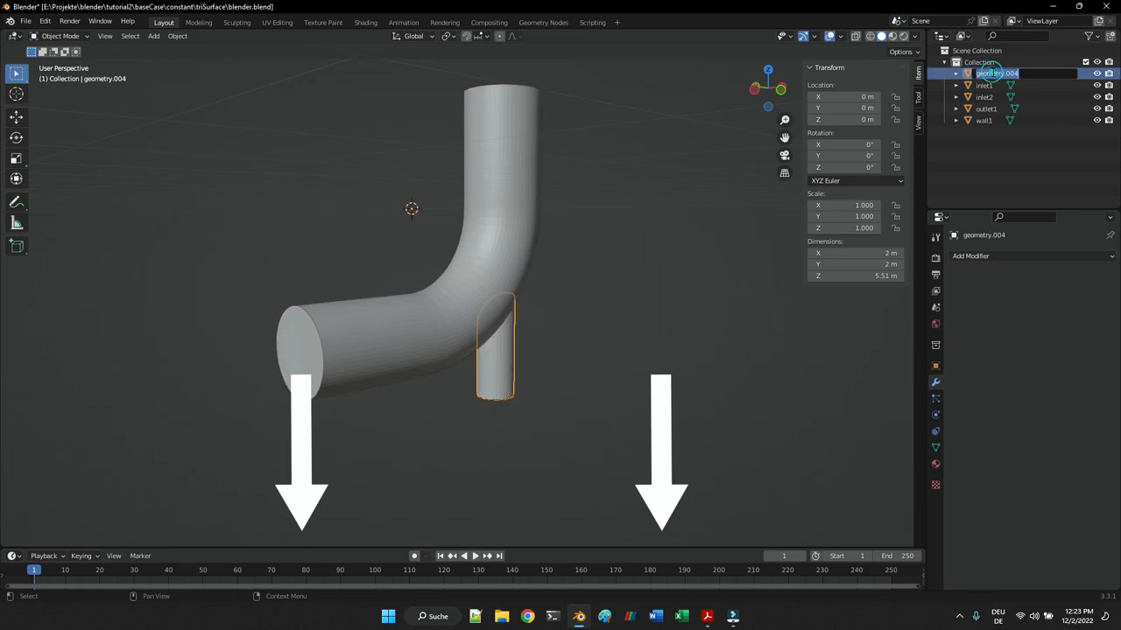
click(983, 120)
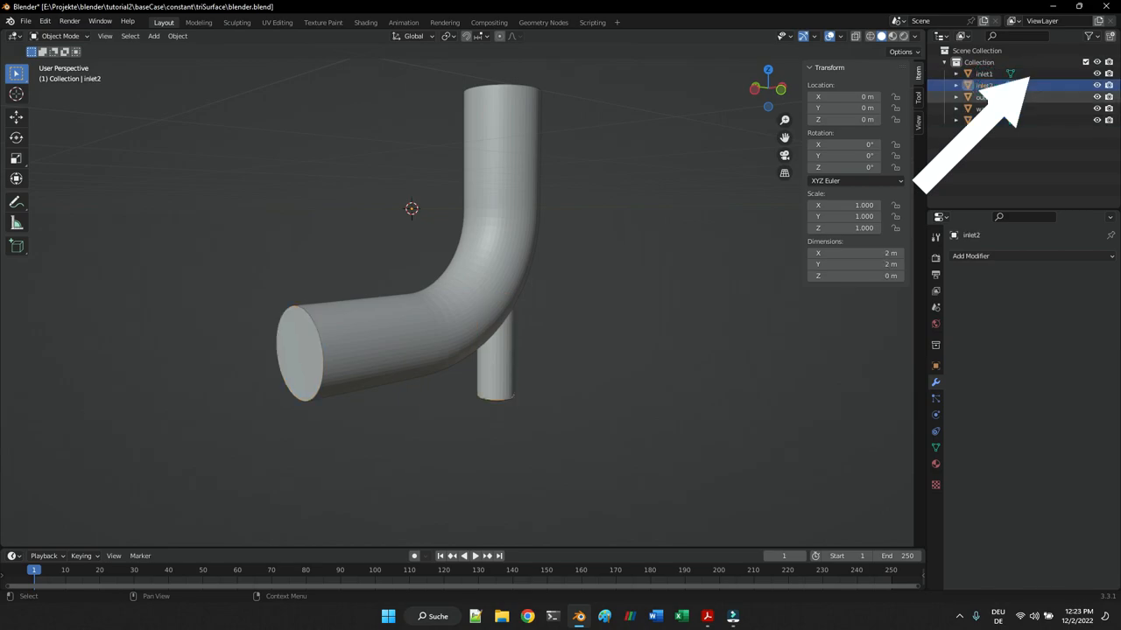
click(982, 119)
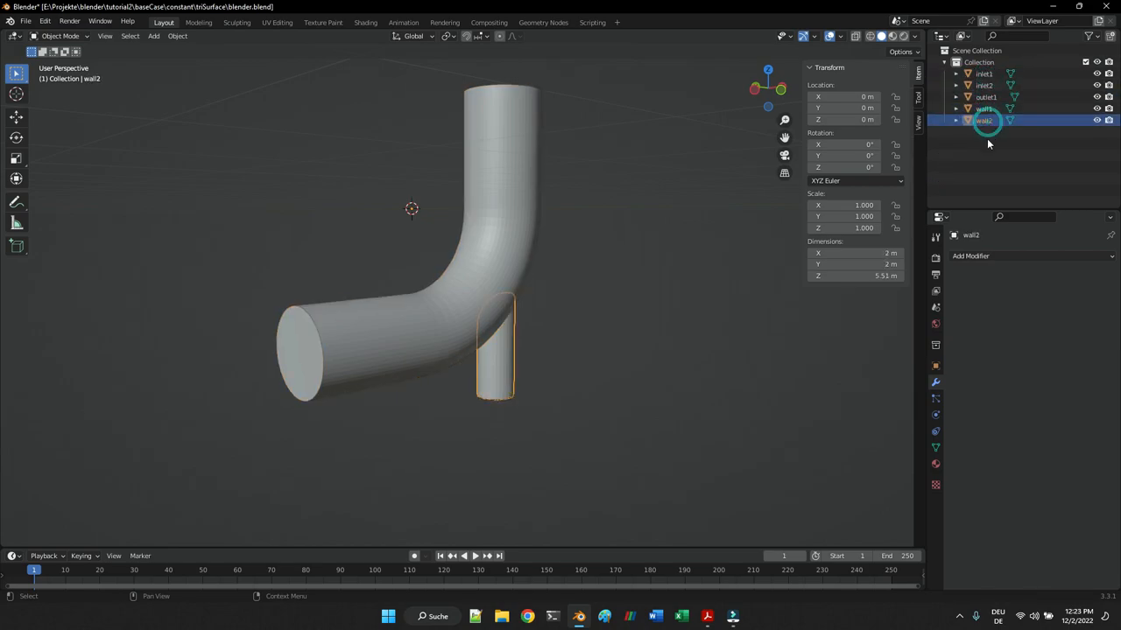
click(496, 617)
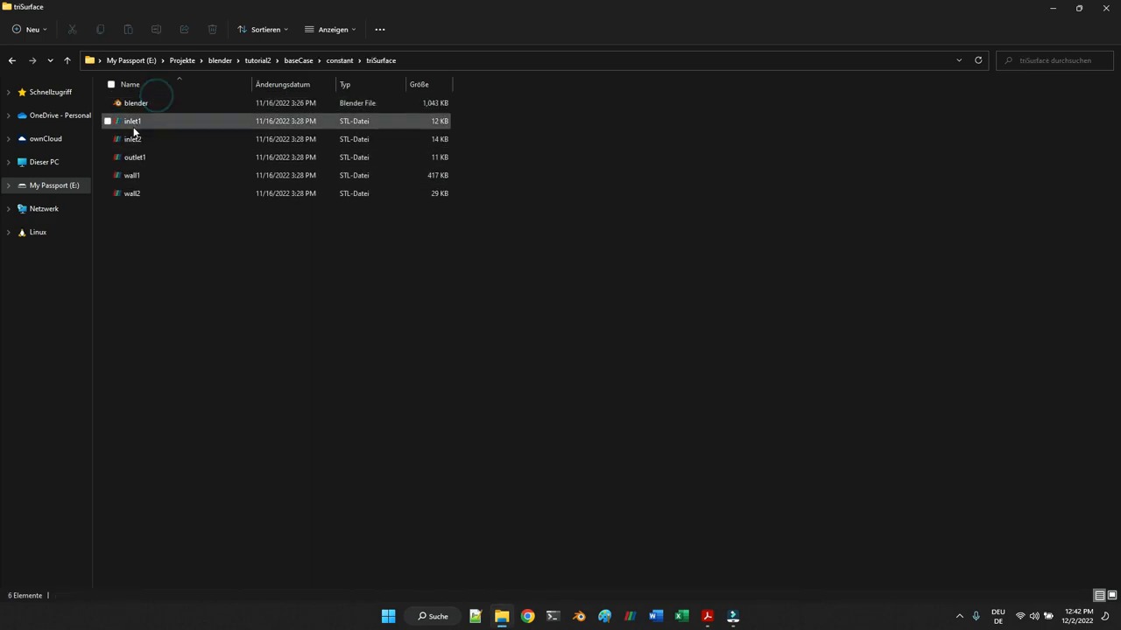
- Switch to the Notepad++ window showing blockMeshDict
click(298, 60)
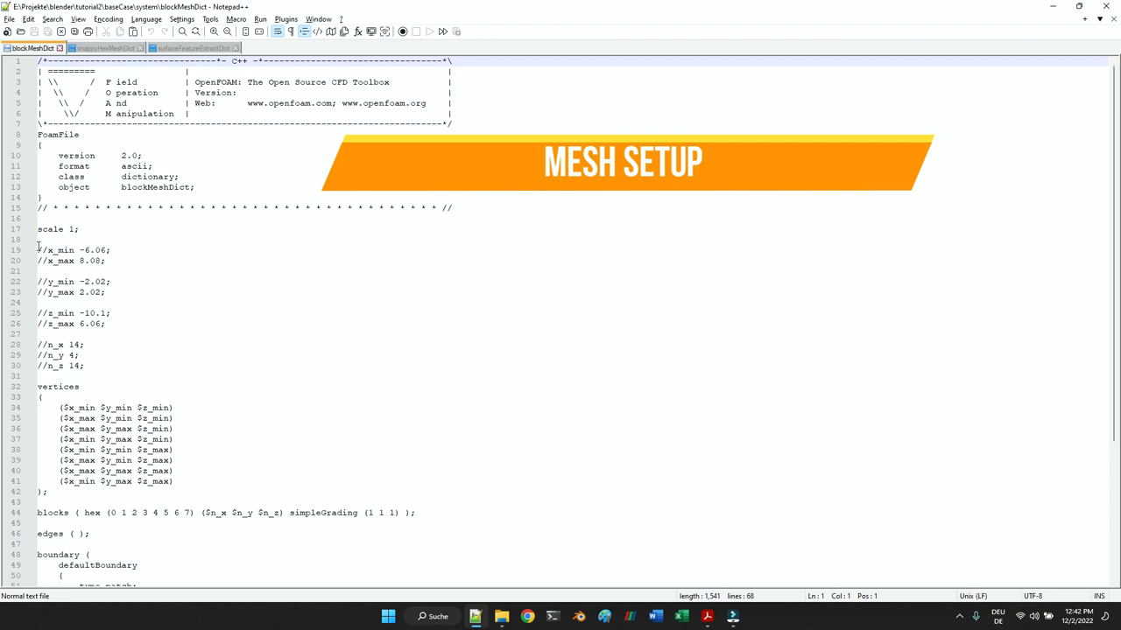
- Uncomment the blockMeshDict bounds and check the STL names in the triSurface folder
click(39, 249)
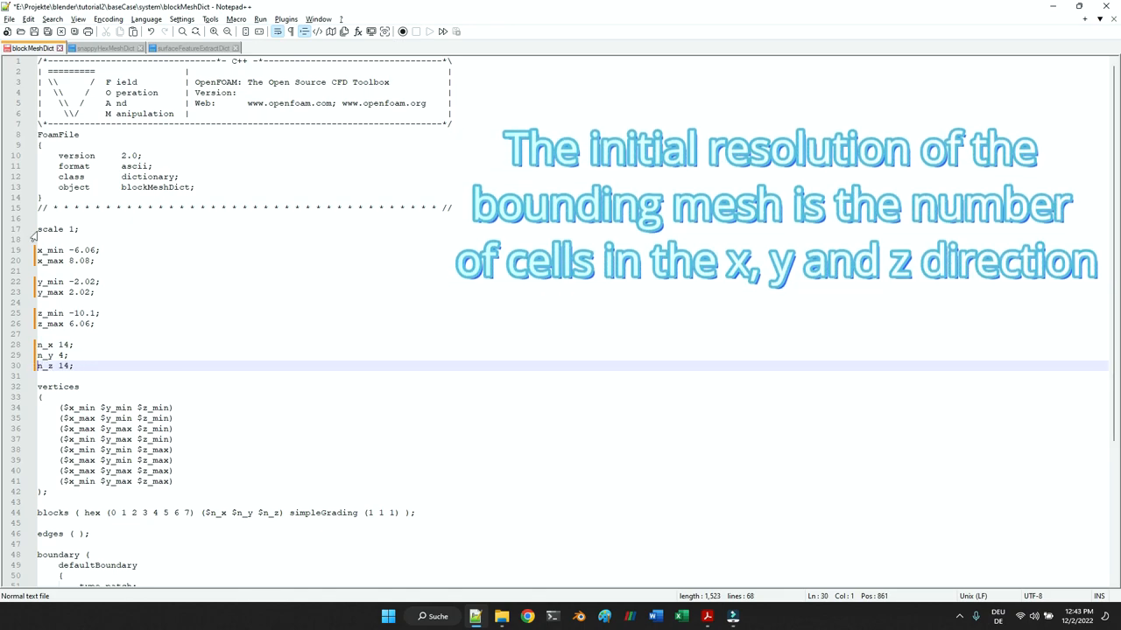
click(35, 31)
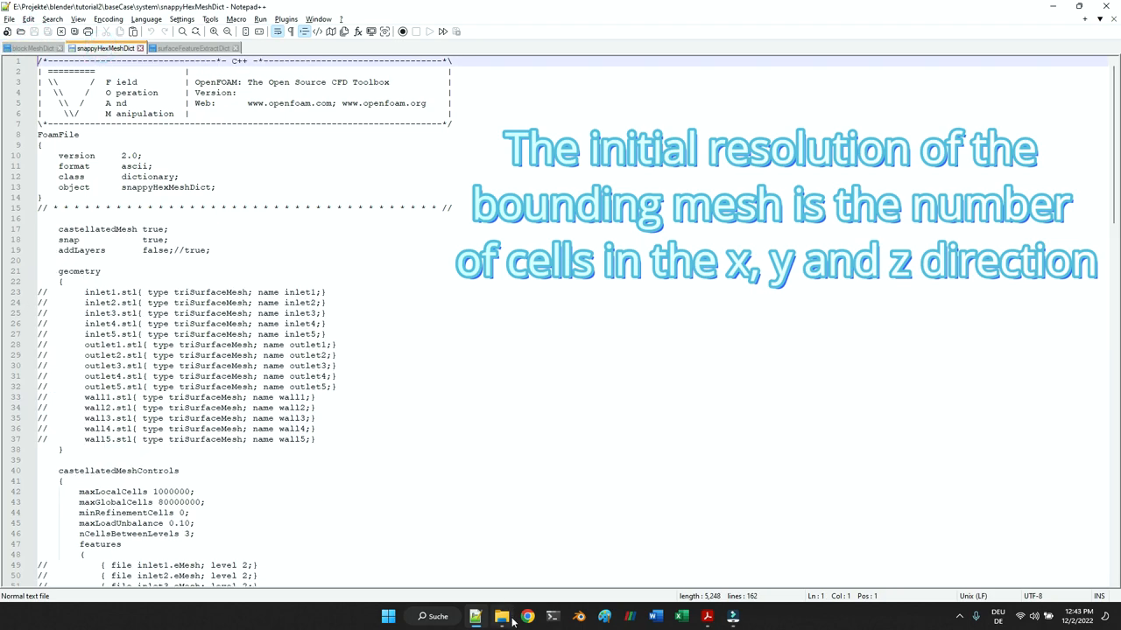
click(501, 617)
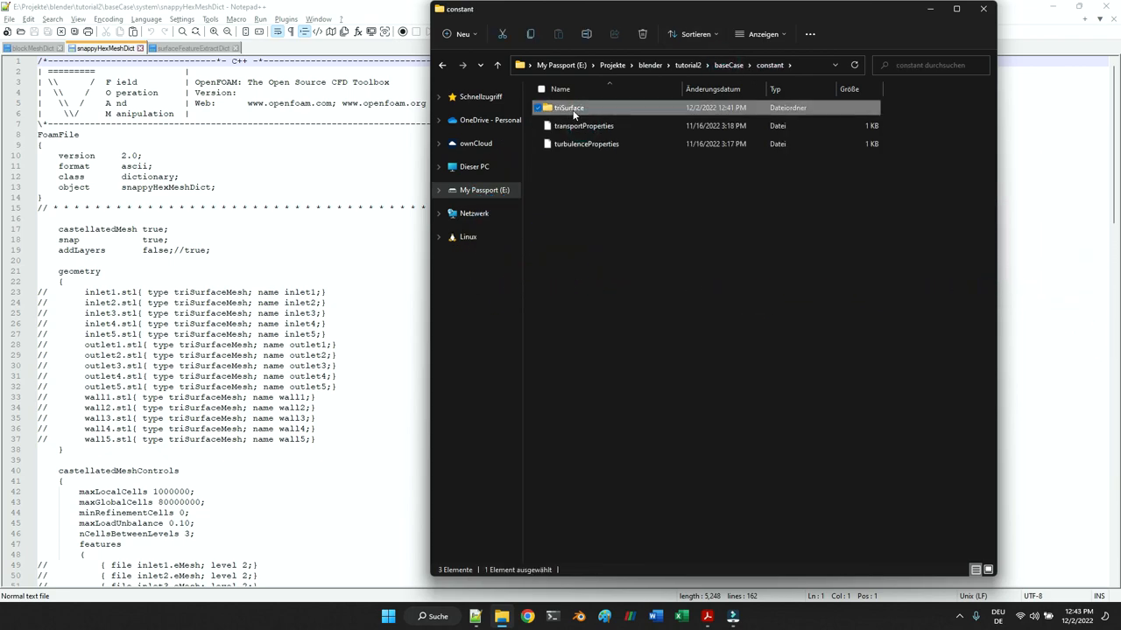
double_click(569, 107)
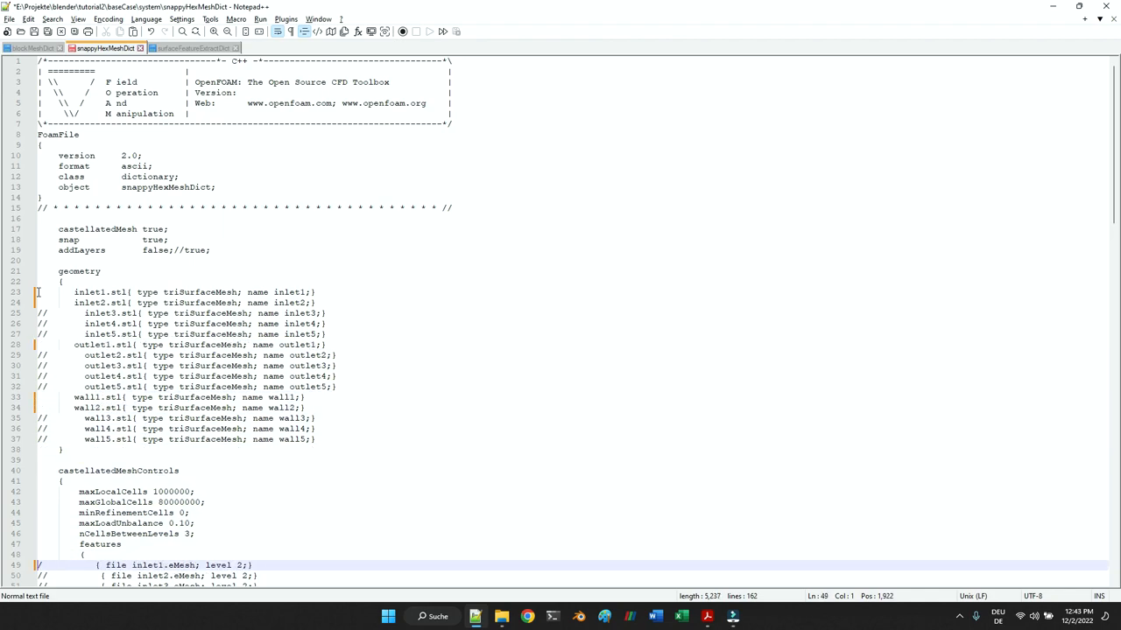
- Enable the inlet1, inlet2, outlet1, wall1 and wall2 entries throughout snappyHexMeshDict
scroll(down, 3)
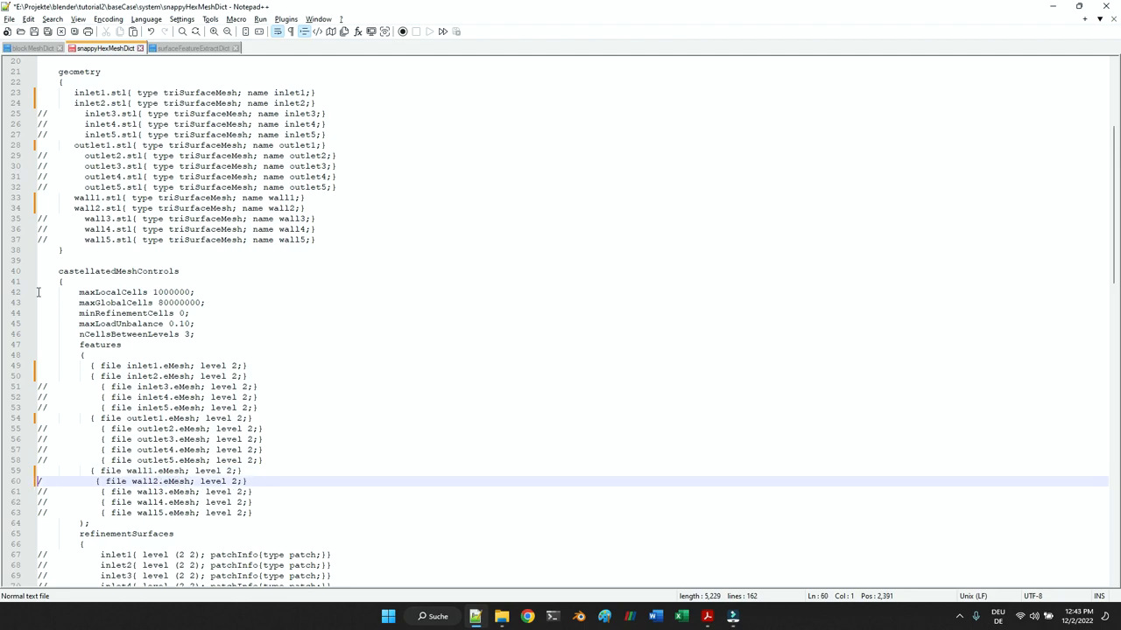
scroll(down, 3)
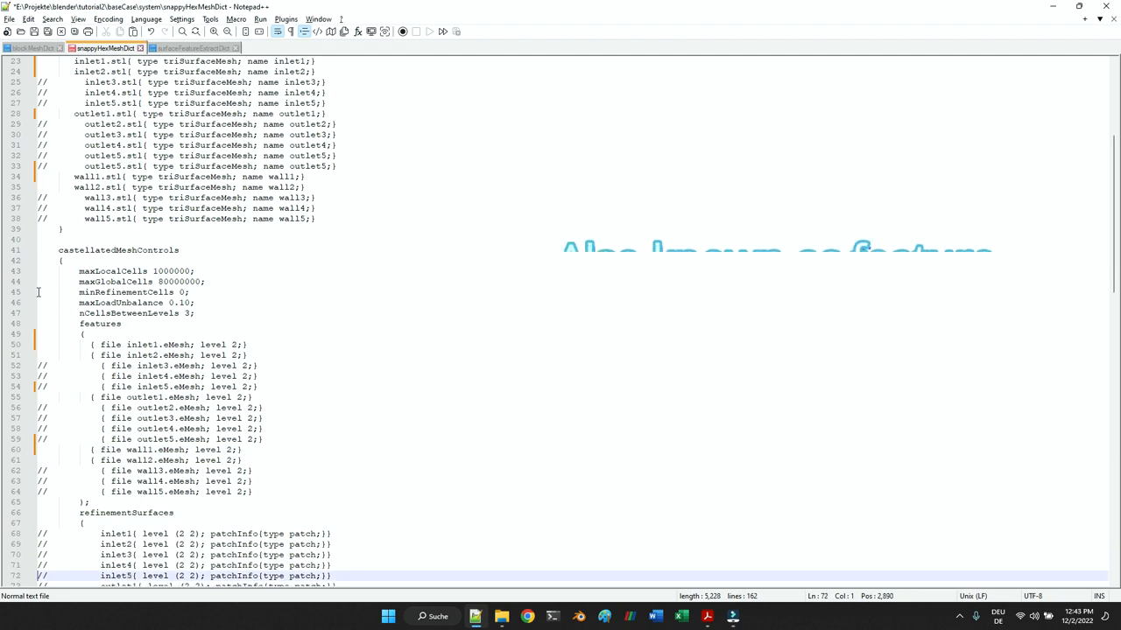
scroll(down, 3)
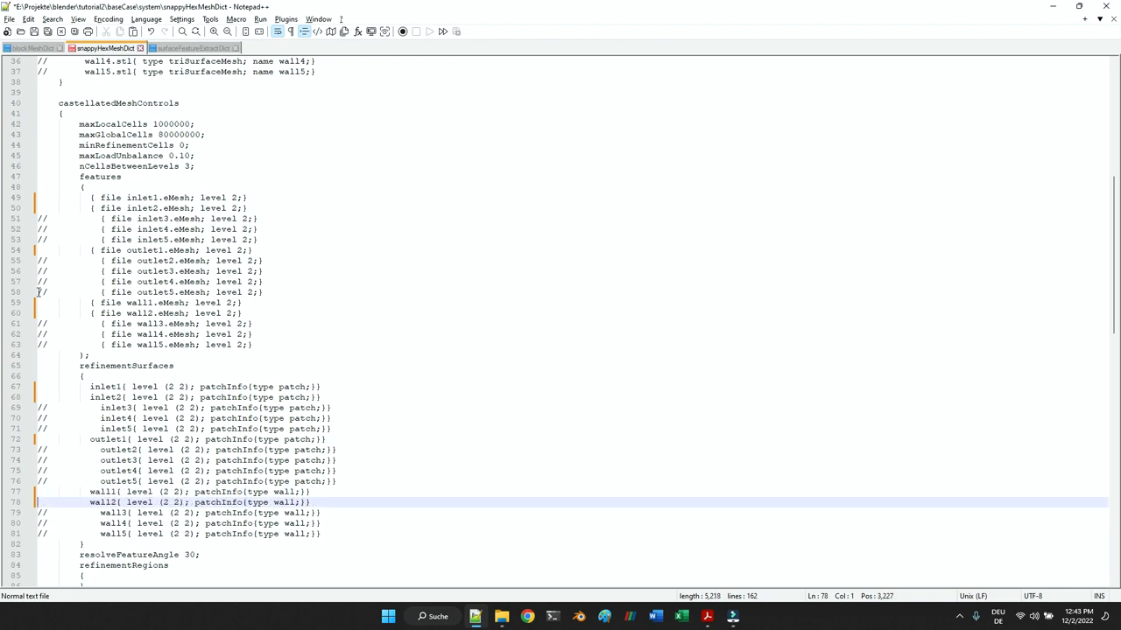
click(234, 197)
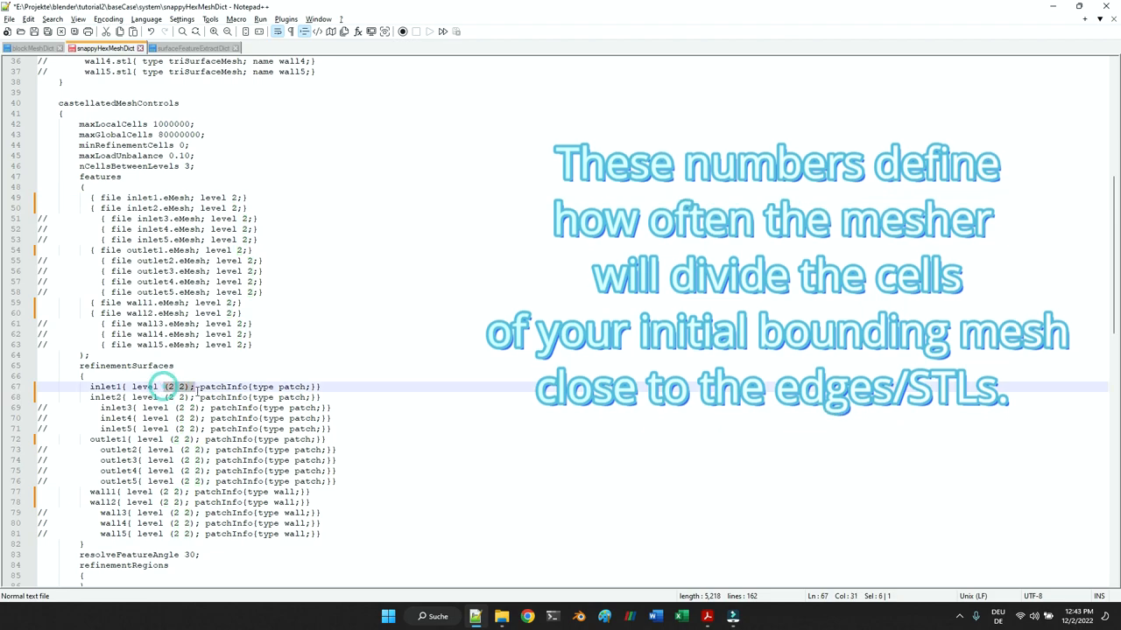
scroll(down, 3)
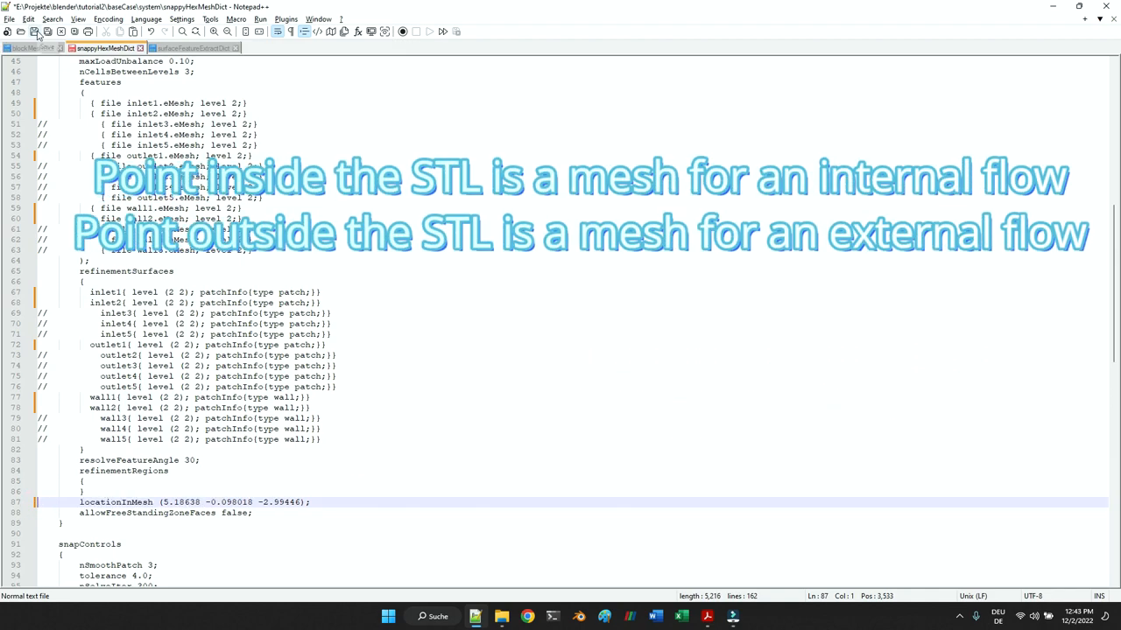
mouse_move(191, 47)
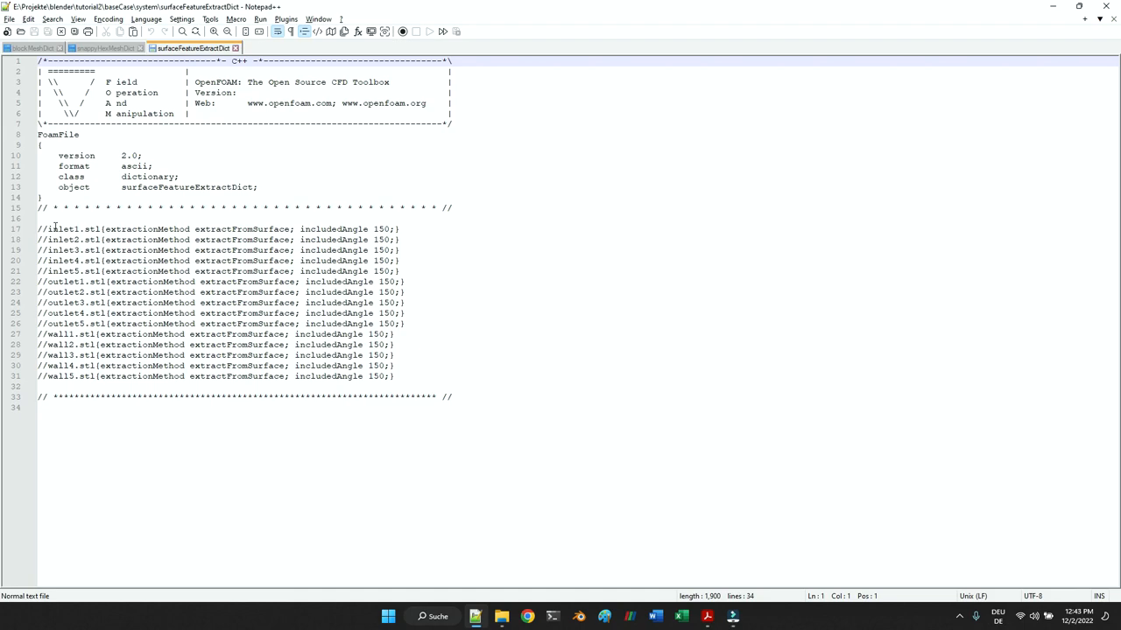
- Uncomment the five STL extraction lines in surfaceFeatureExtractDict and bring up the baseCase folder
click(40, 229)
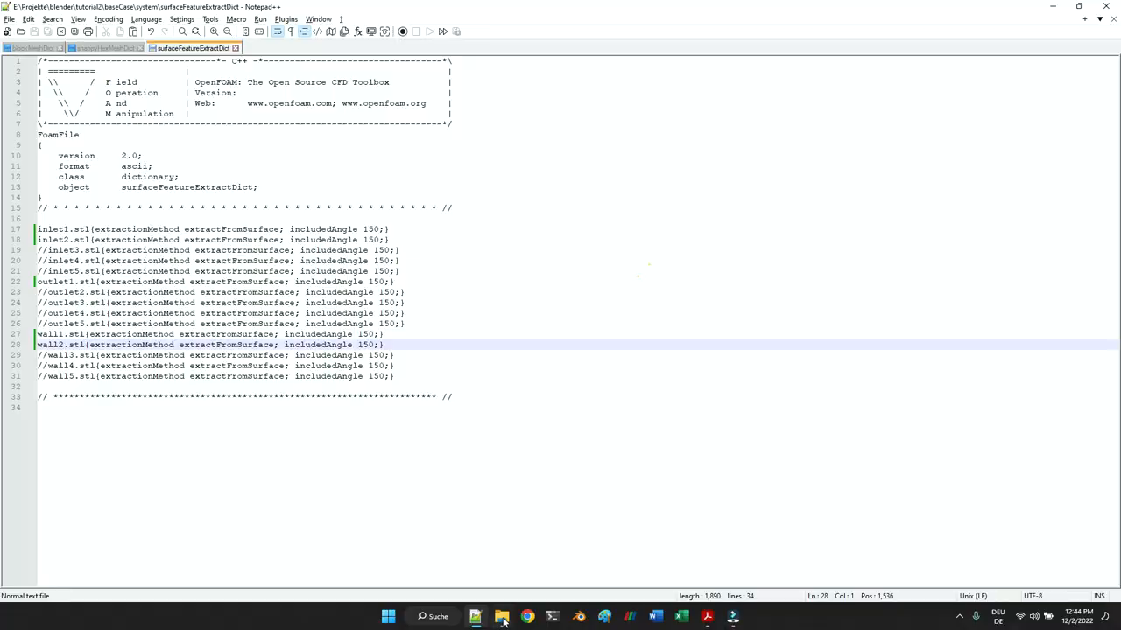
click(501, 617)
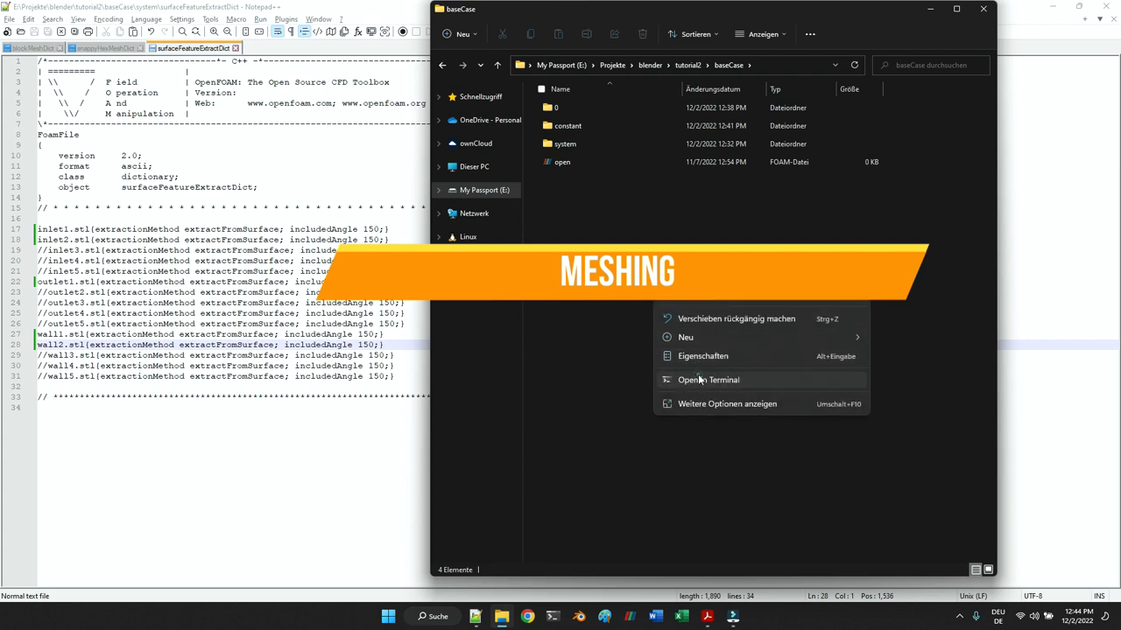
- Open a terminal in baseCase and run surfaceFeatureExtract and blockMesh under WSL
click(708, 379)
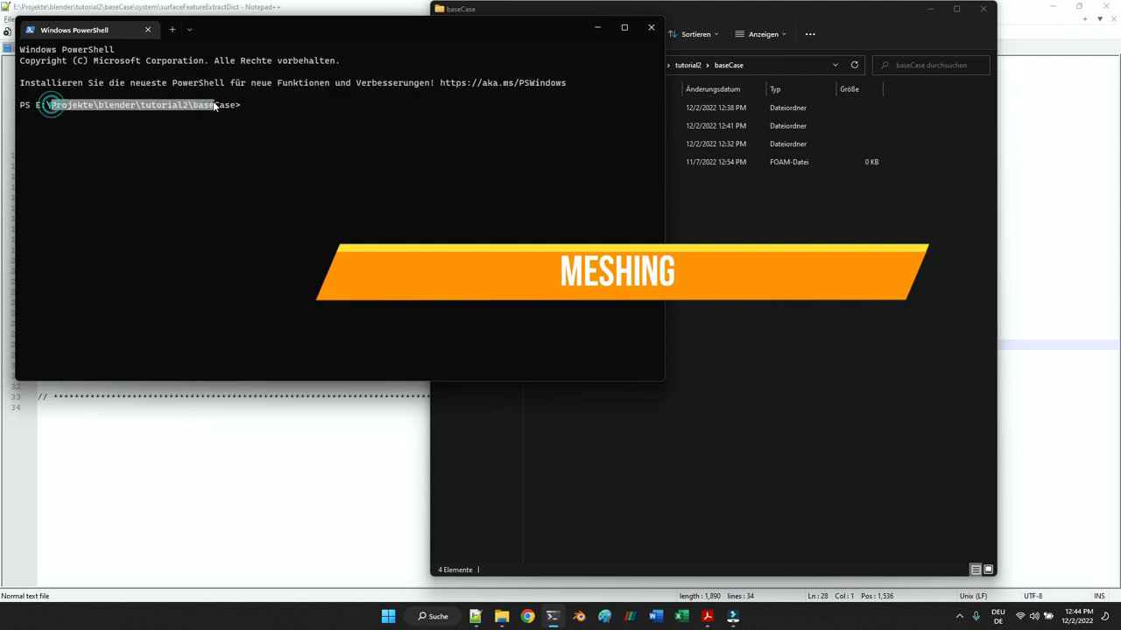
text(w)
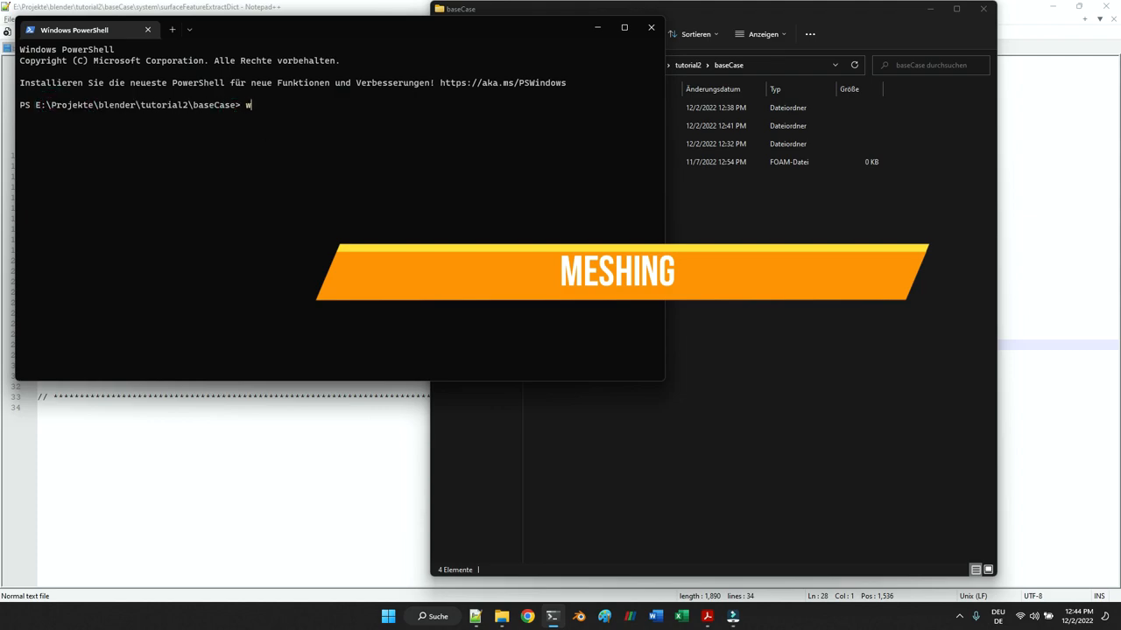
text(sl)
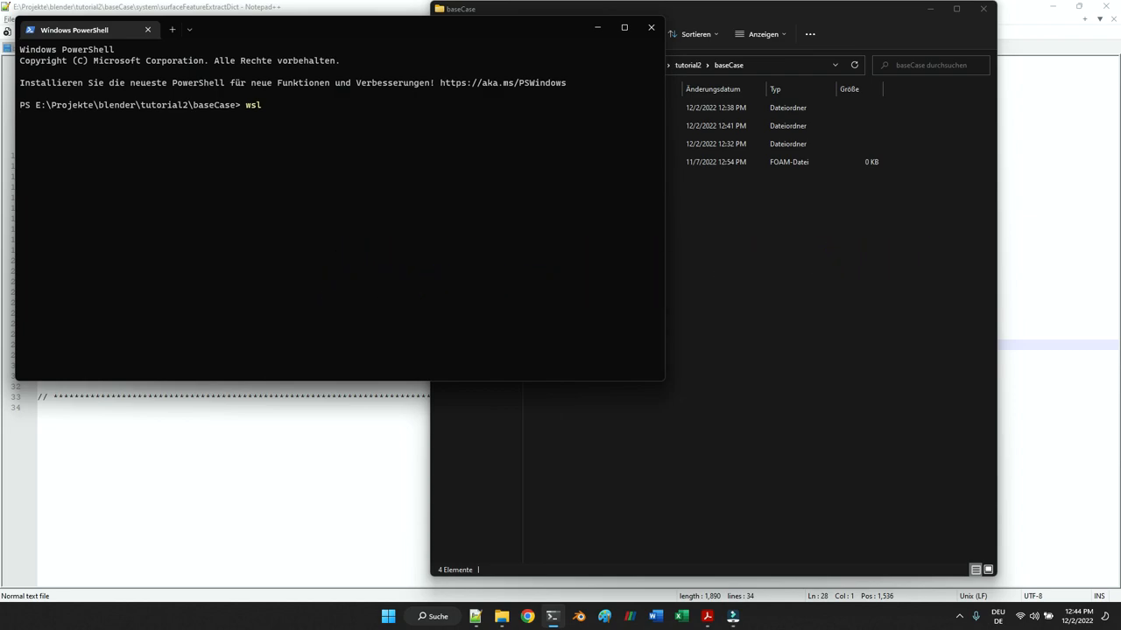
text(surface)
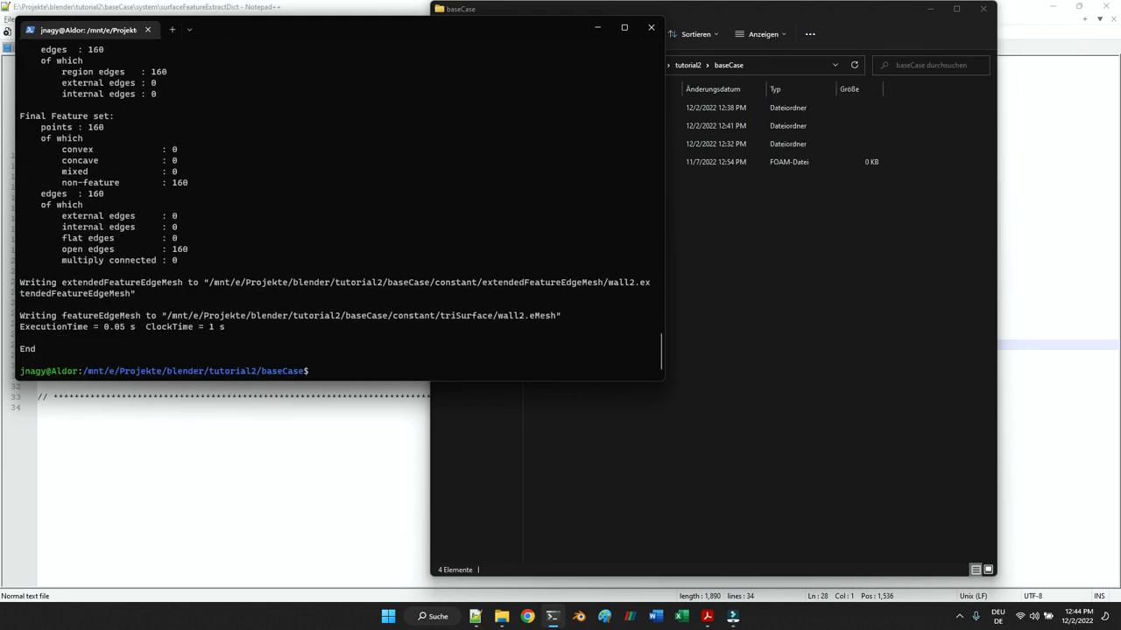
text(block)
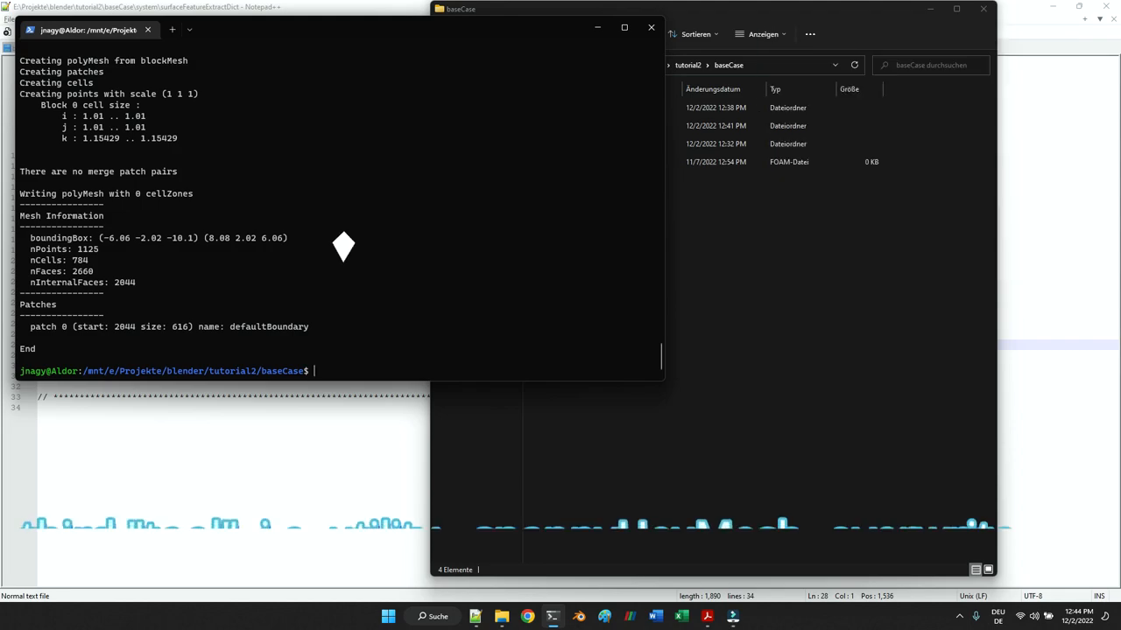
- Run snappyHexMesh -overwrite and follow its output to the end
text(snappyHexMesh -)
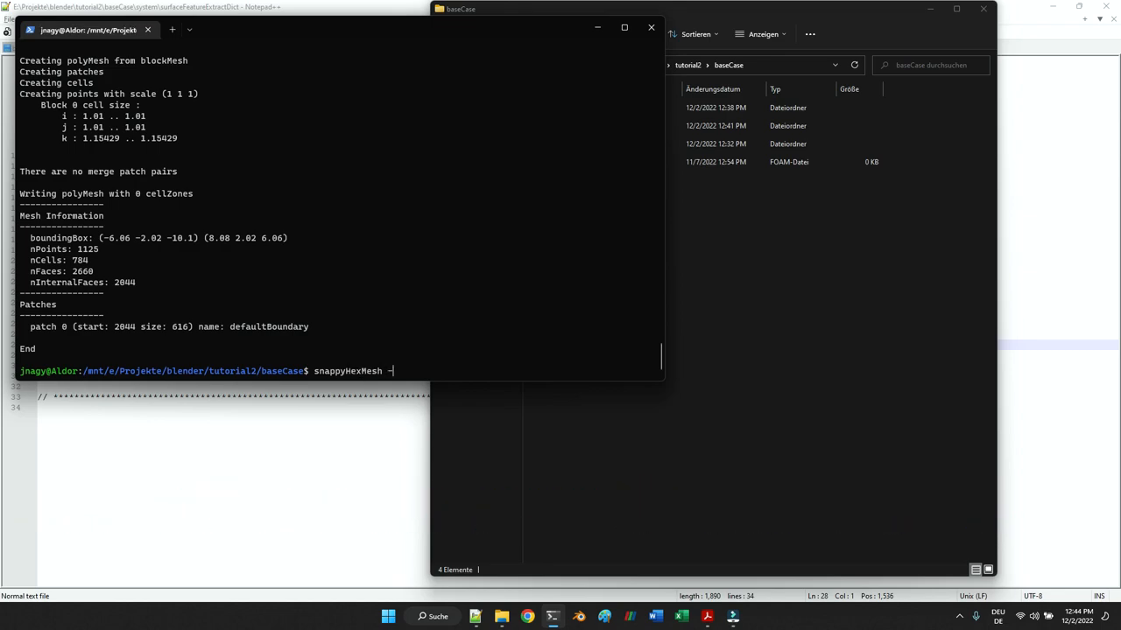
text(overwrite)
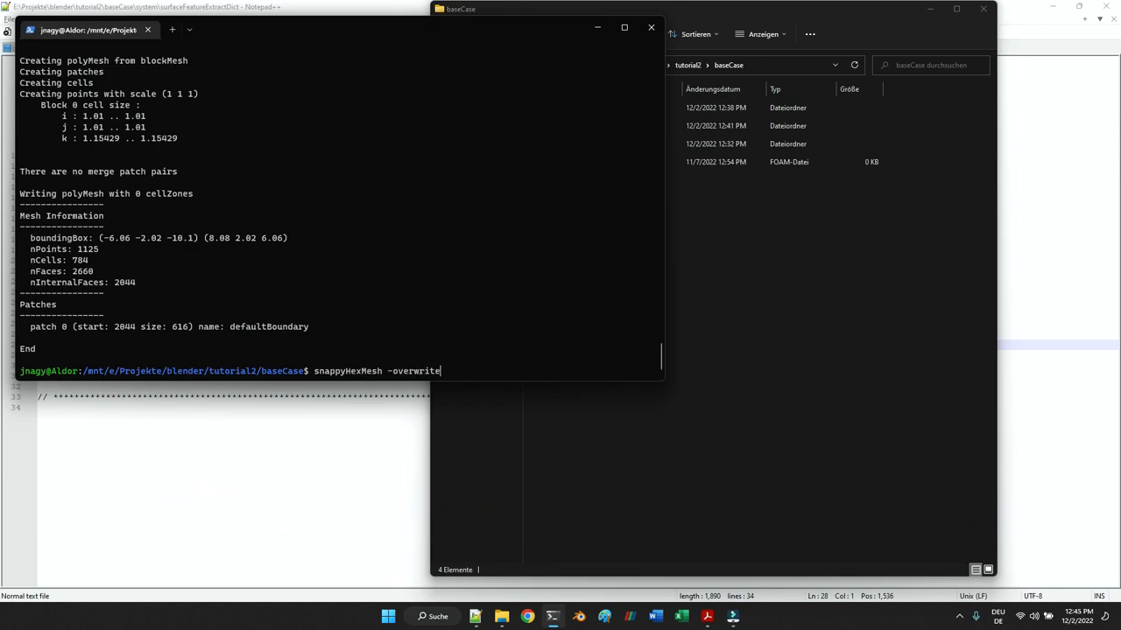
key(Return)
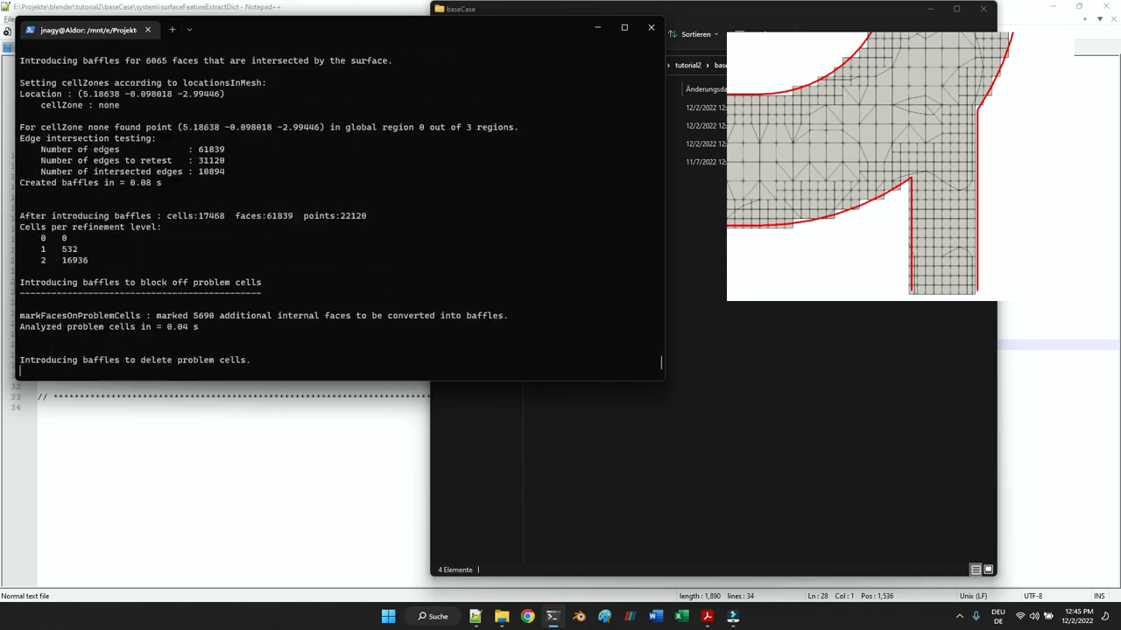
scroll(down, 3)
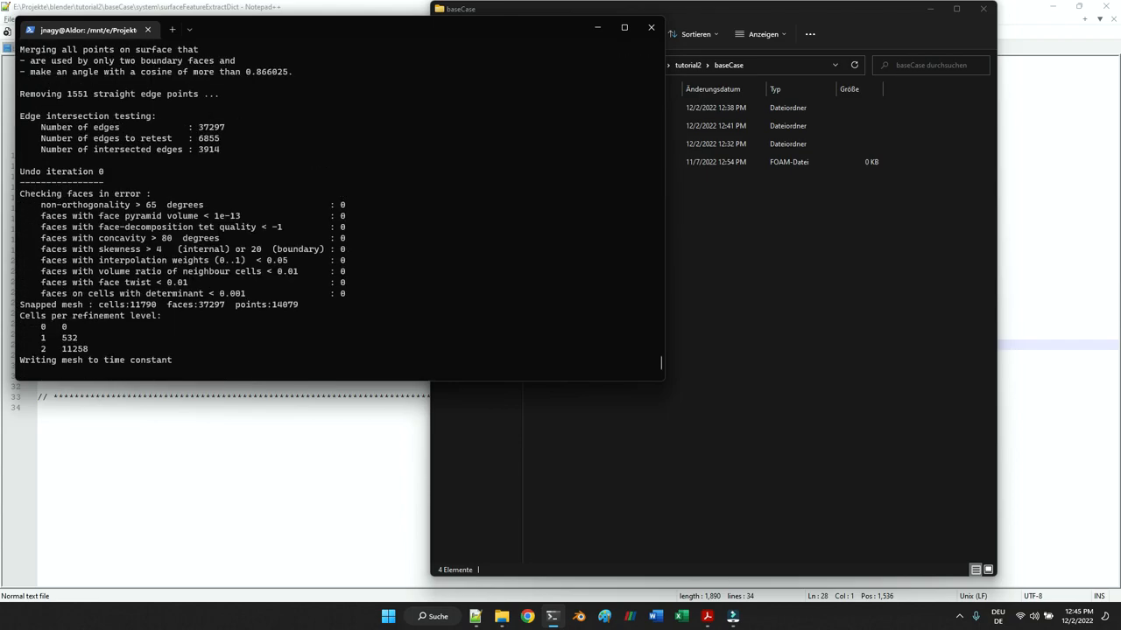
mouse_move(652, 233)
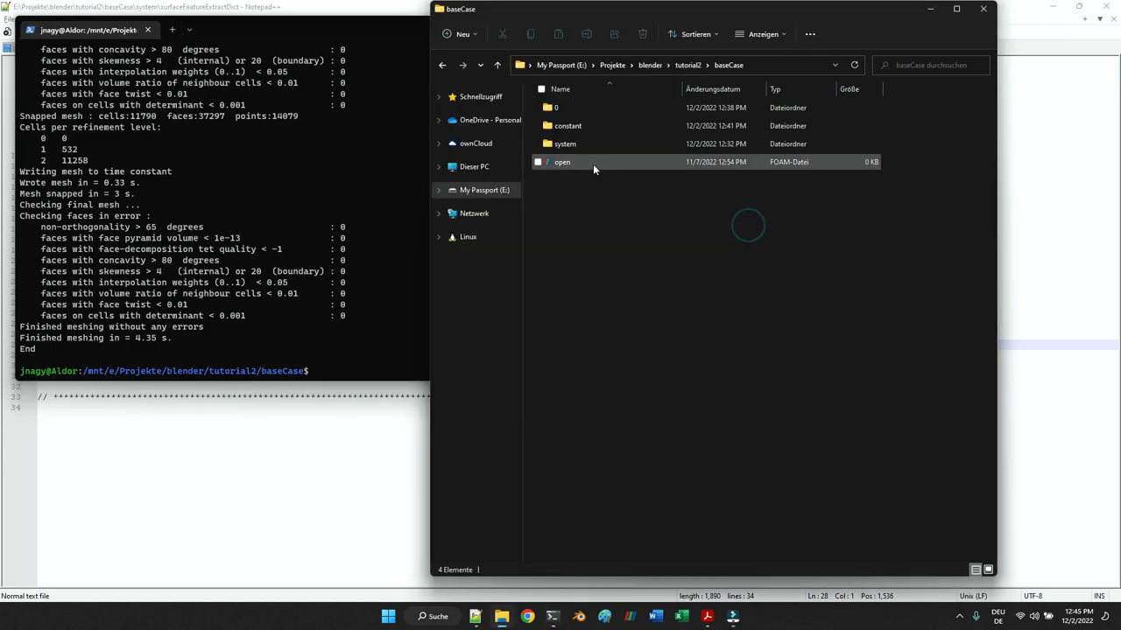
- Open open.foam in ParaView, apply it, and display the pipe in Solid Color
click(562, 162)
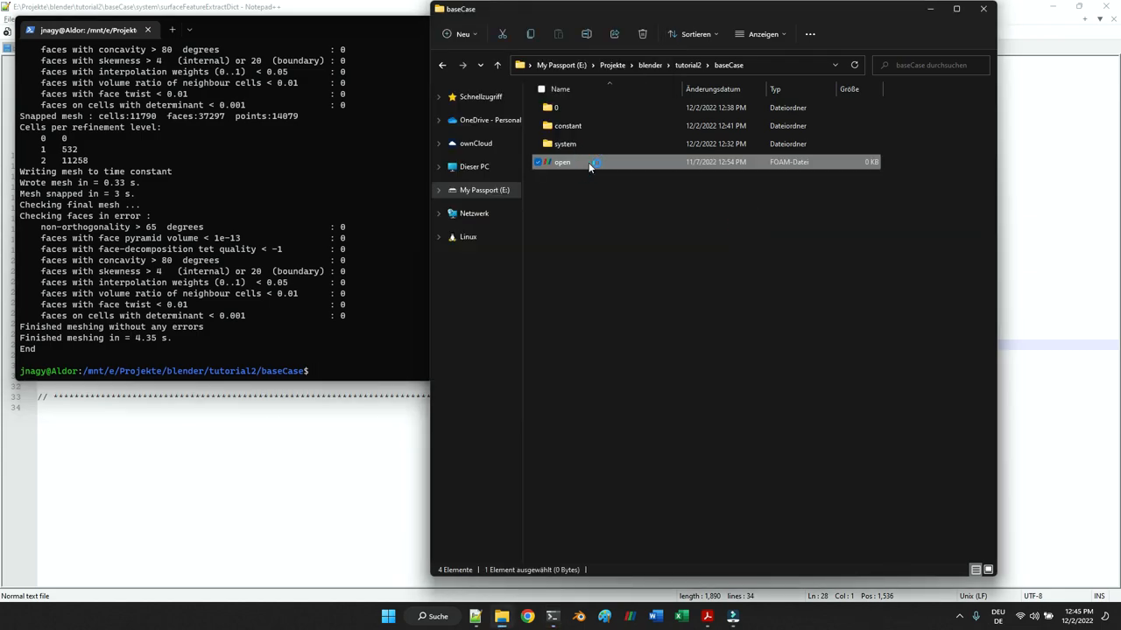
double_click(562, 162)
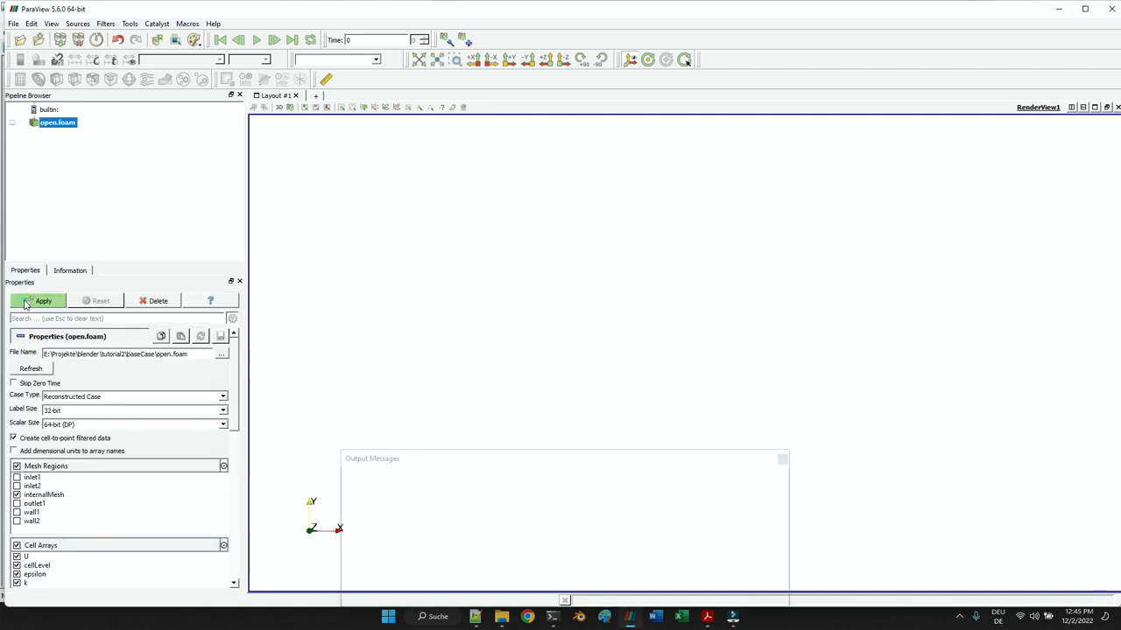
click(42, 300)
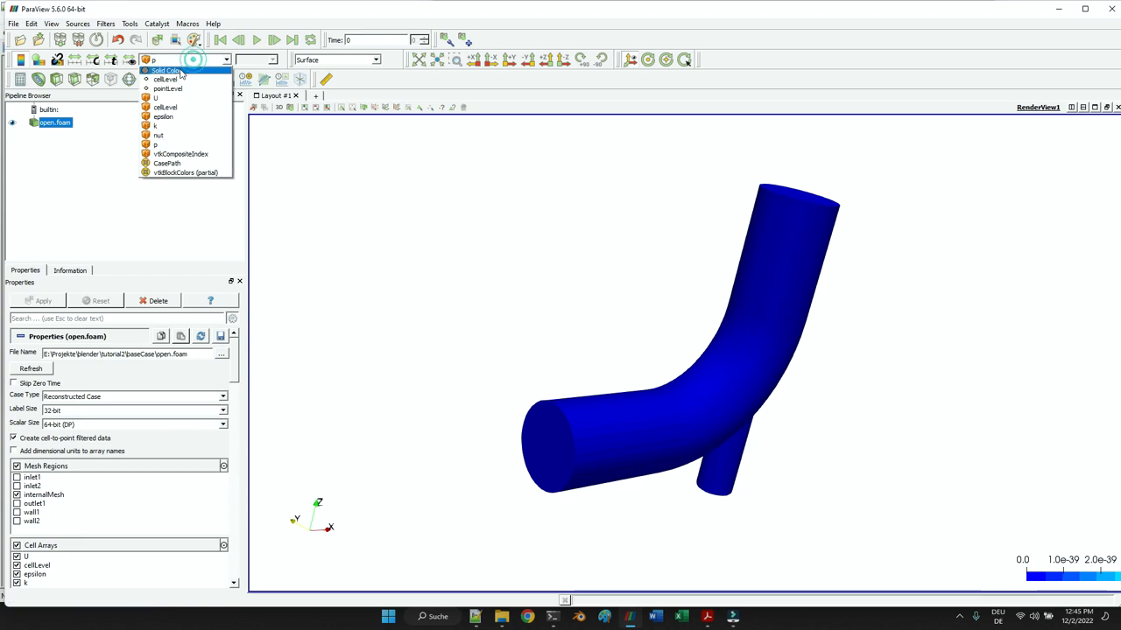
click(163, 70)
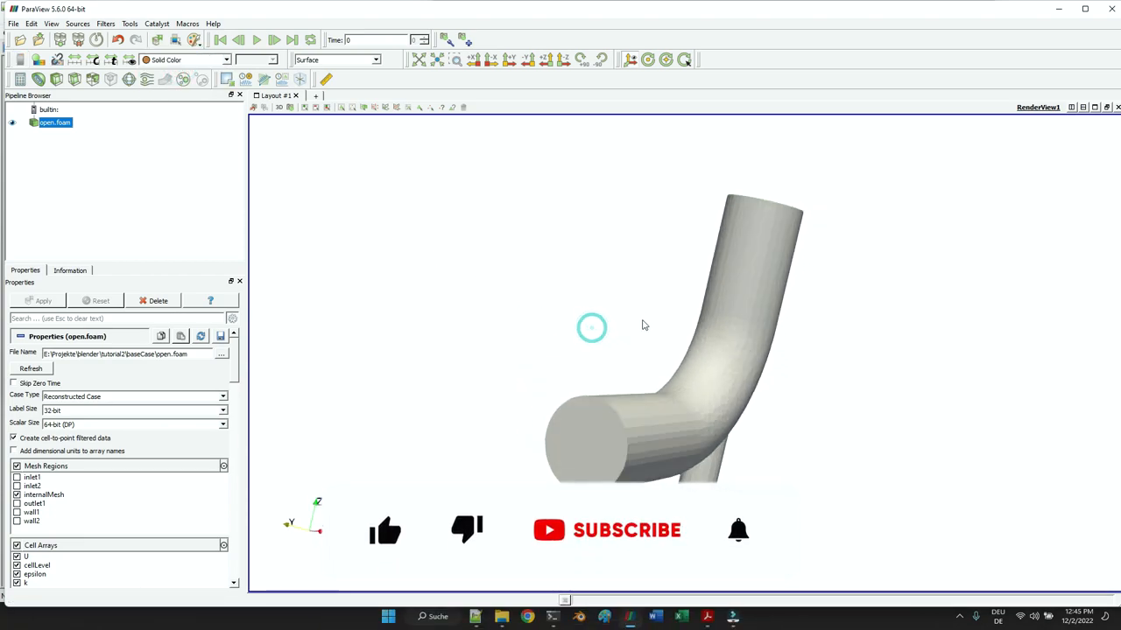
click(375, 60)
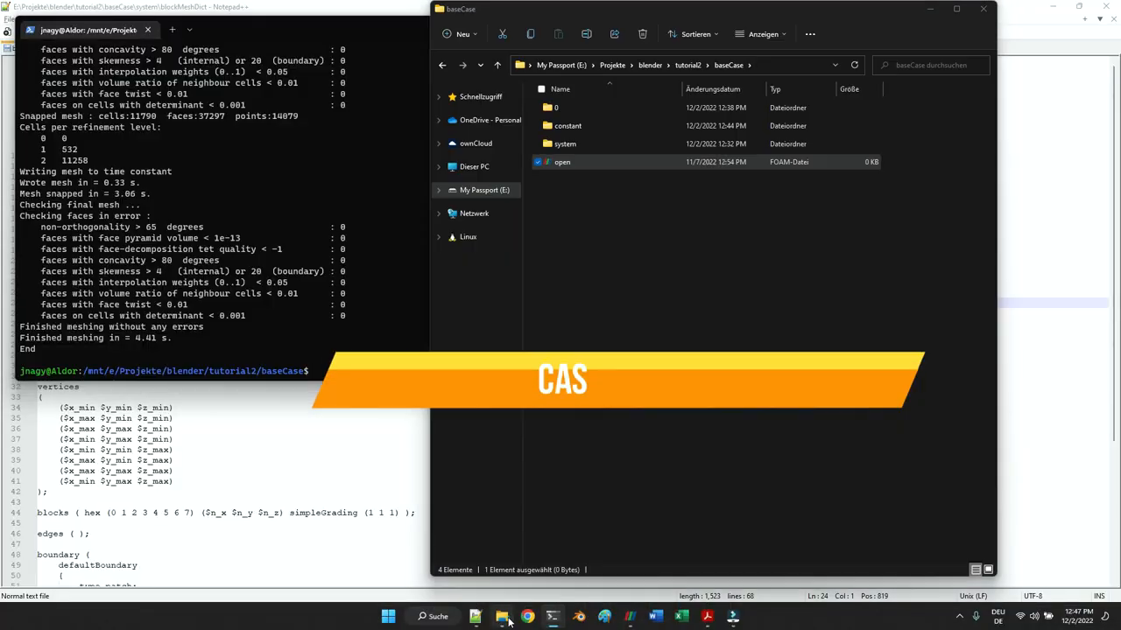
- Delete cellLevel and pointLevel from folder 0, then open the remaining field files in Notepad++
click(556, 107)
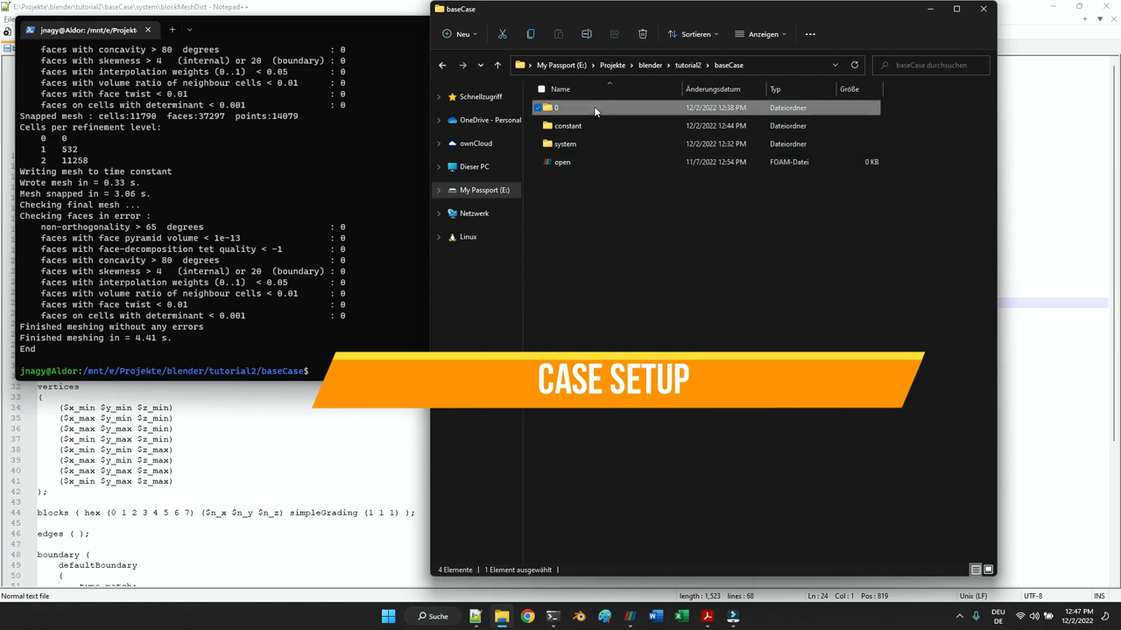
double_click(555, 107)
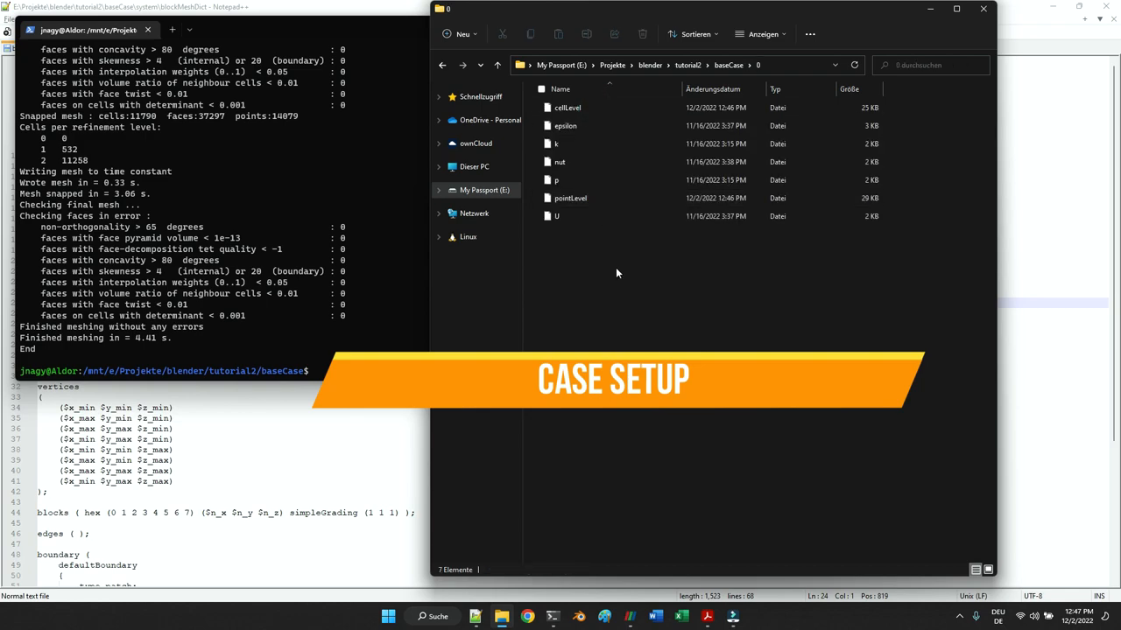
click(570, 198)
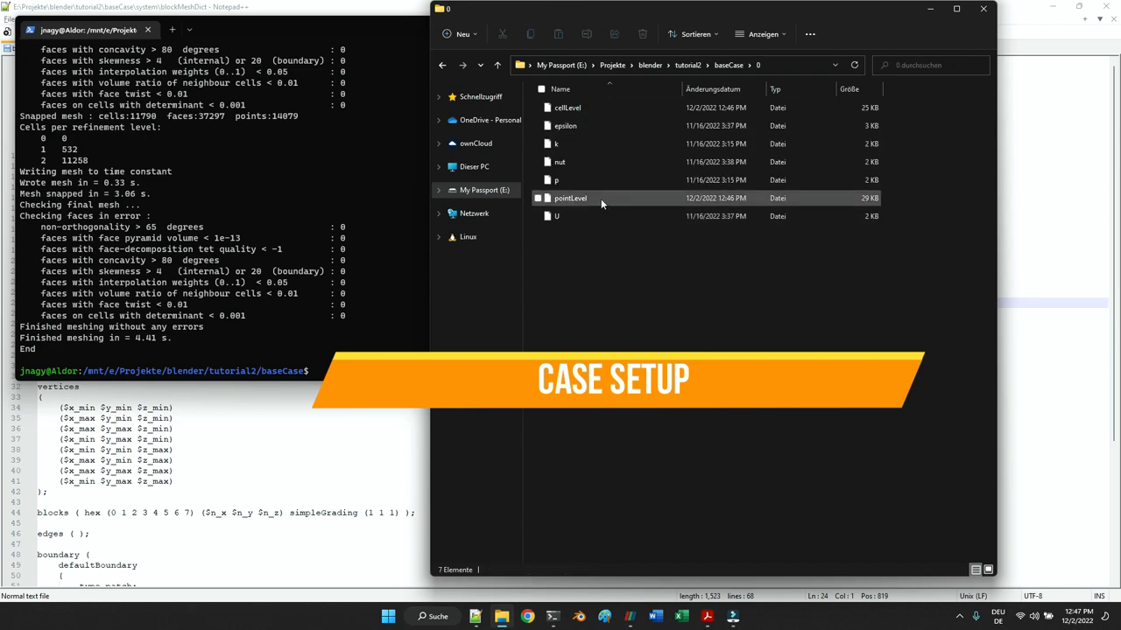
click(570, 198)
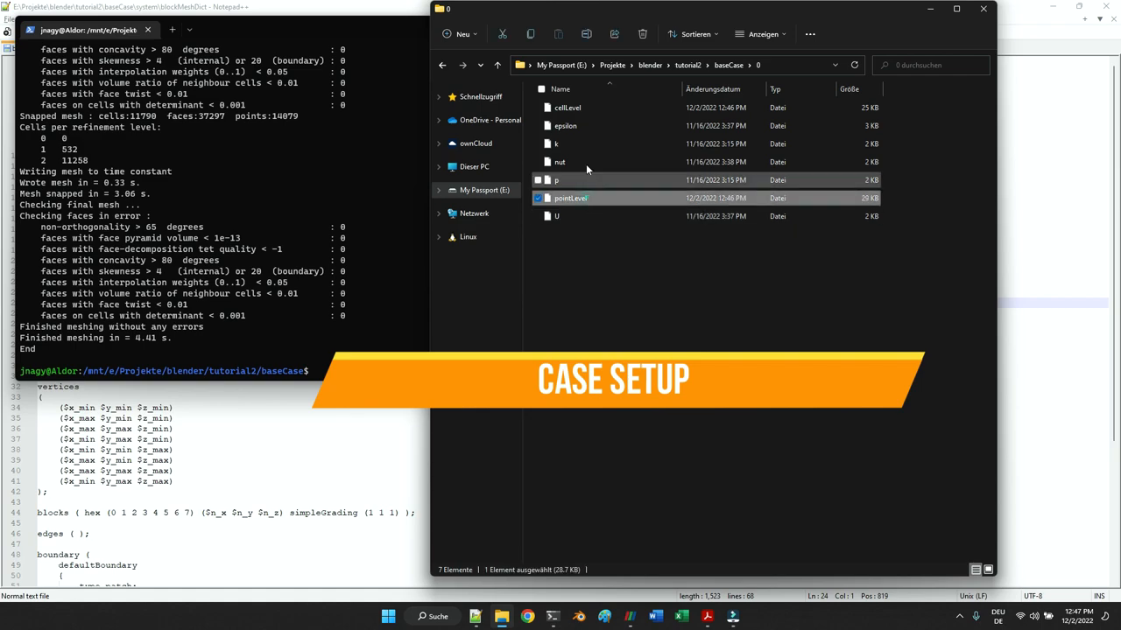
click(568, 107)
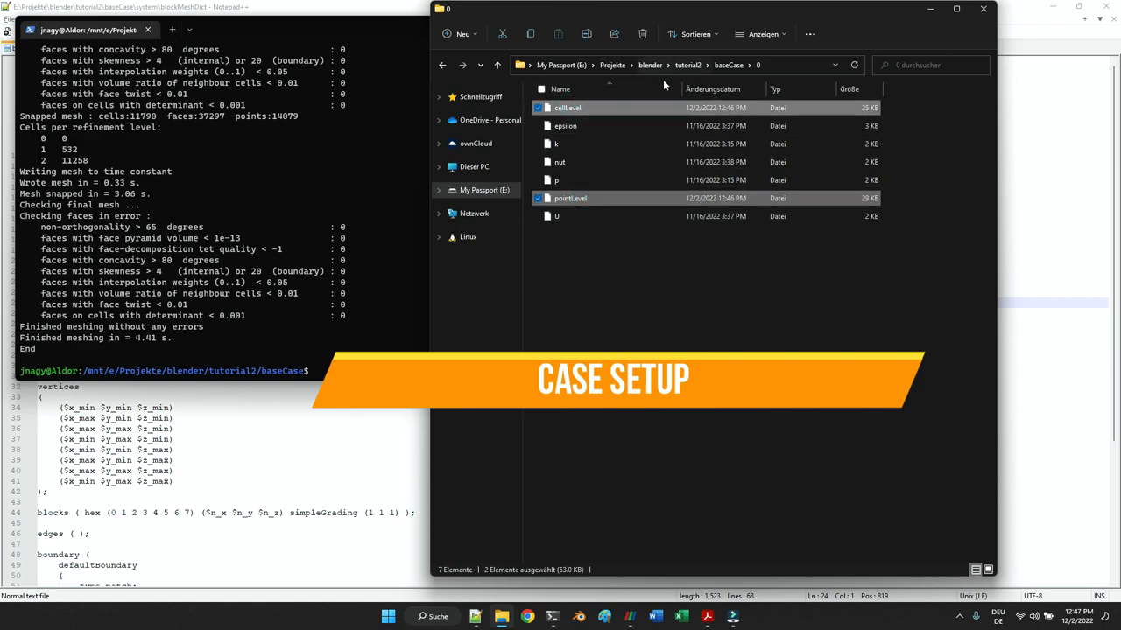
click(643, 34)
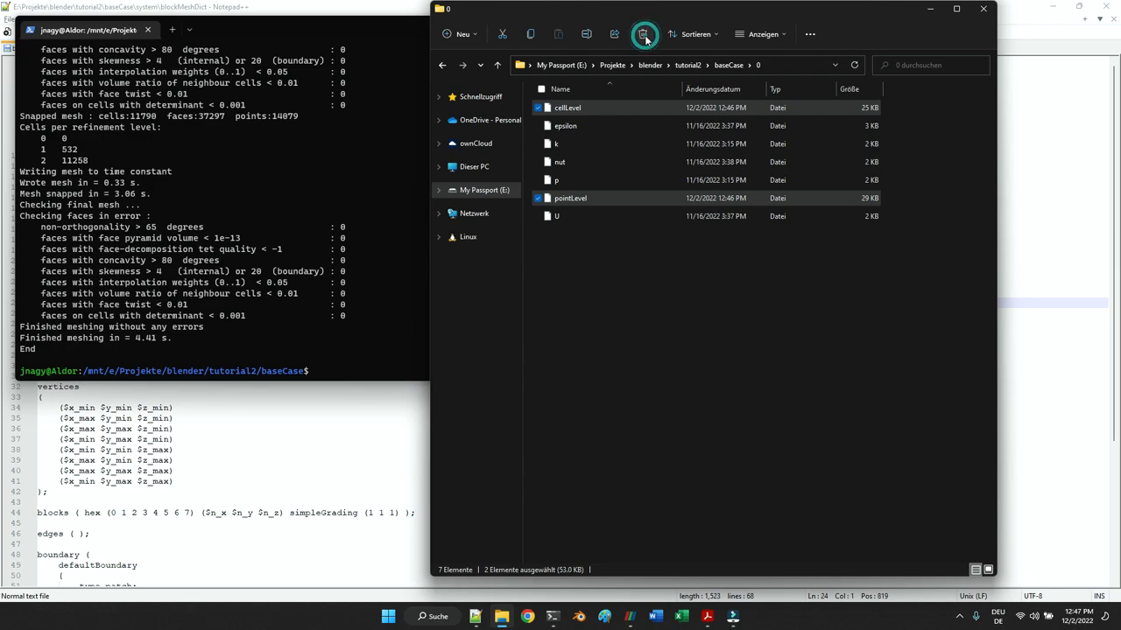
click(643, 34)
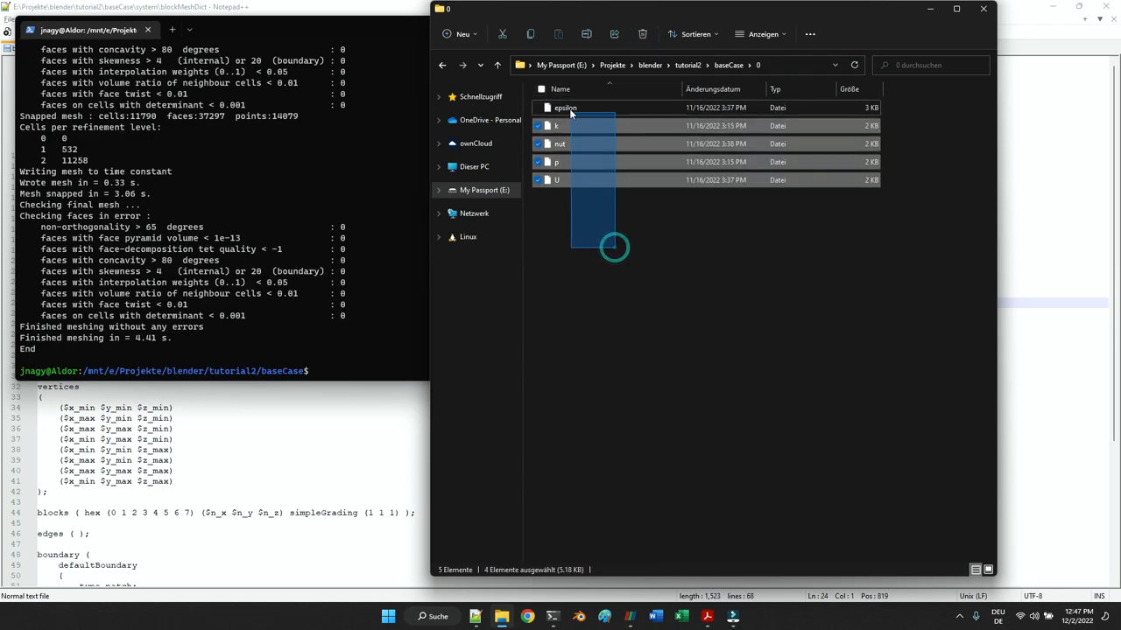
click(538, 107)
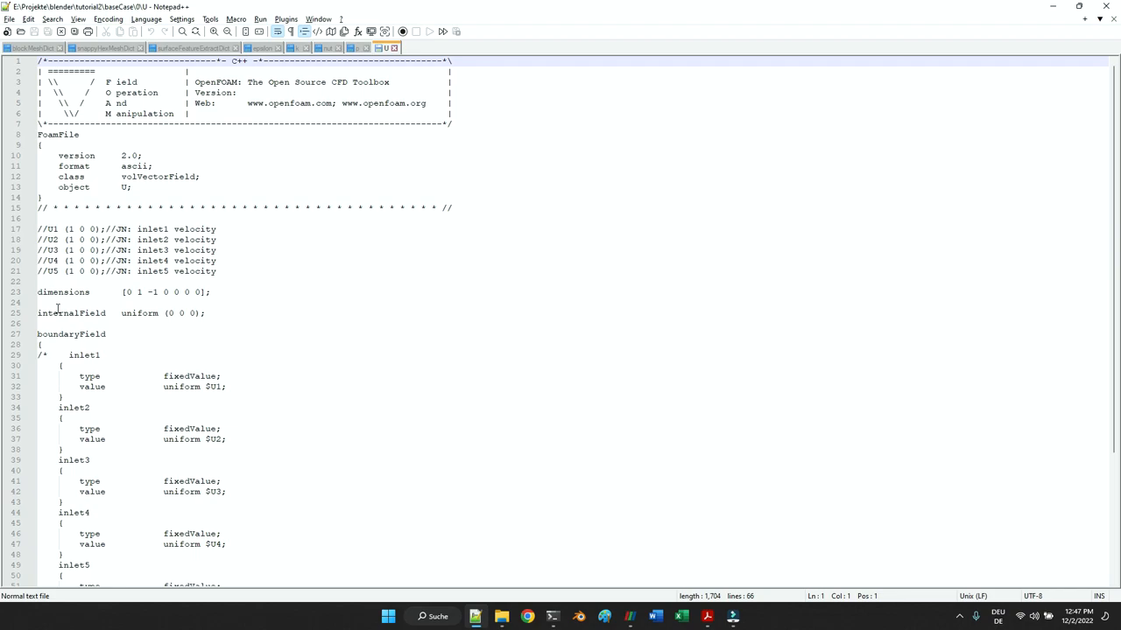
- Remove the /* comment marker before the inlet1 boundary entry on line 29
double_click(72, 313)
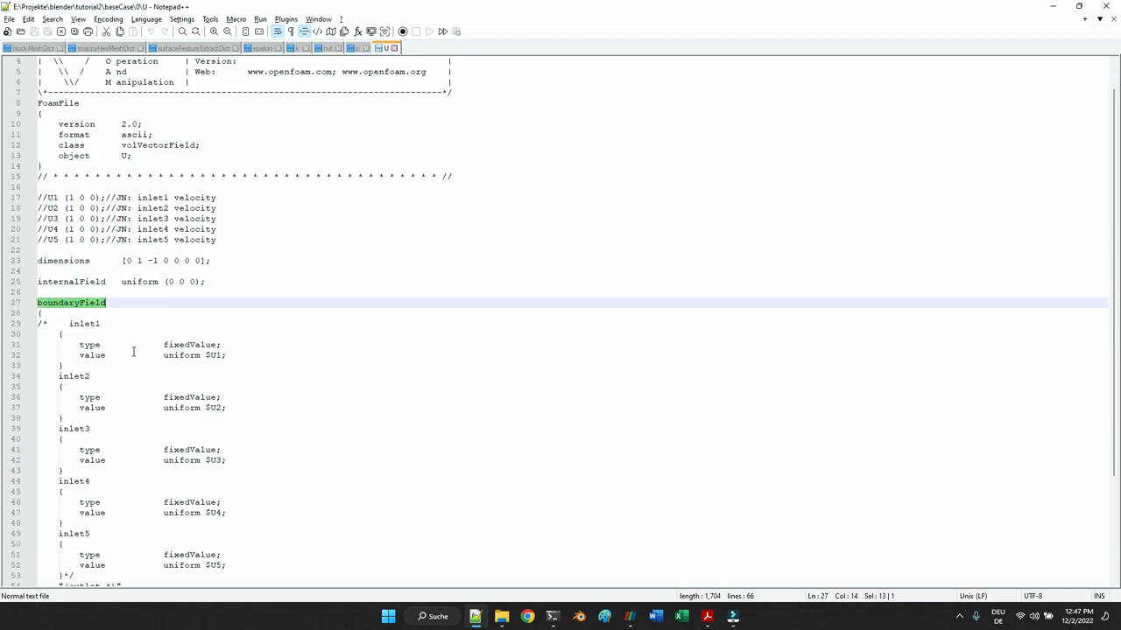
scroll(down, 3)
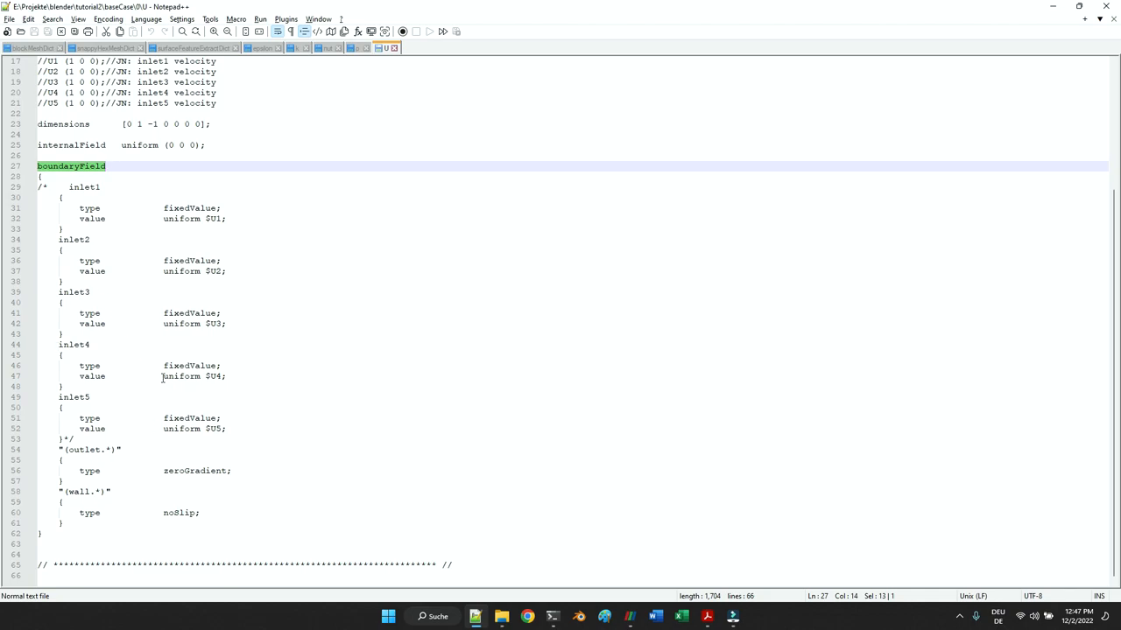
mouse_move(152, 391)
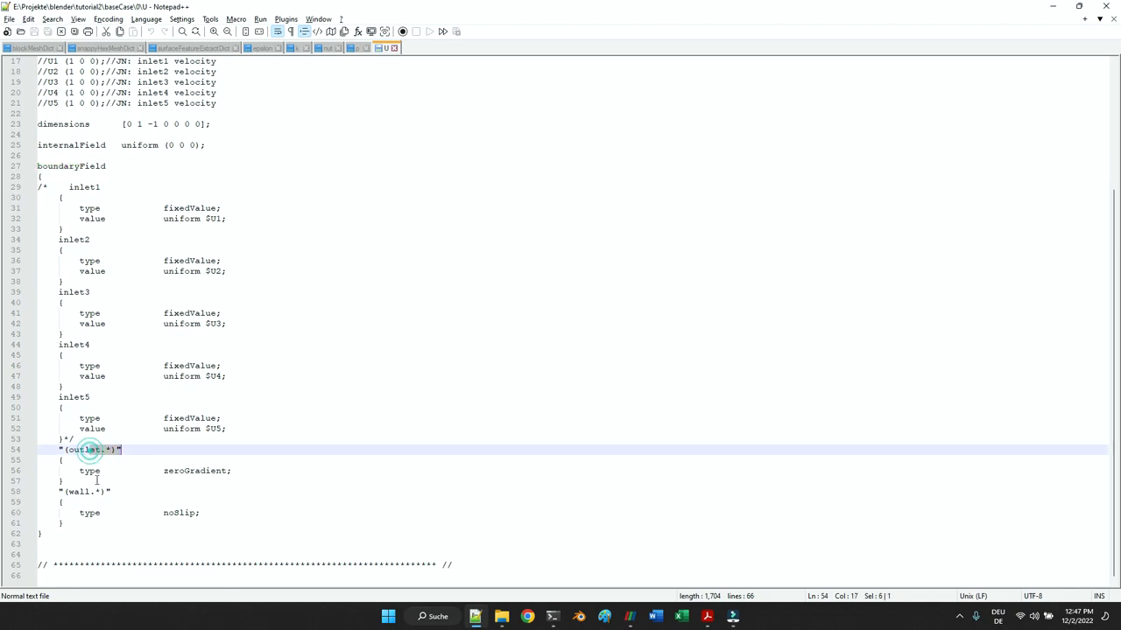
click(183, 512)
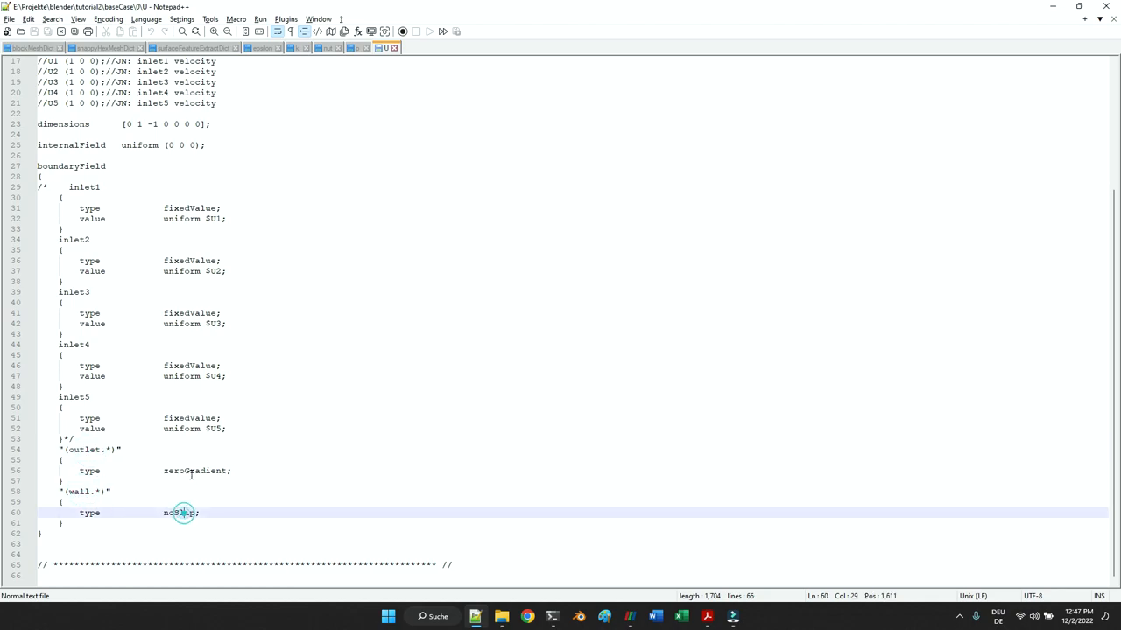
click(189, 470)
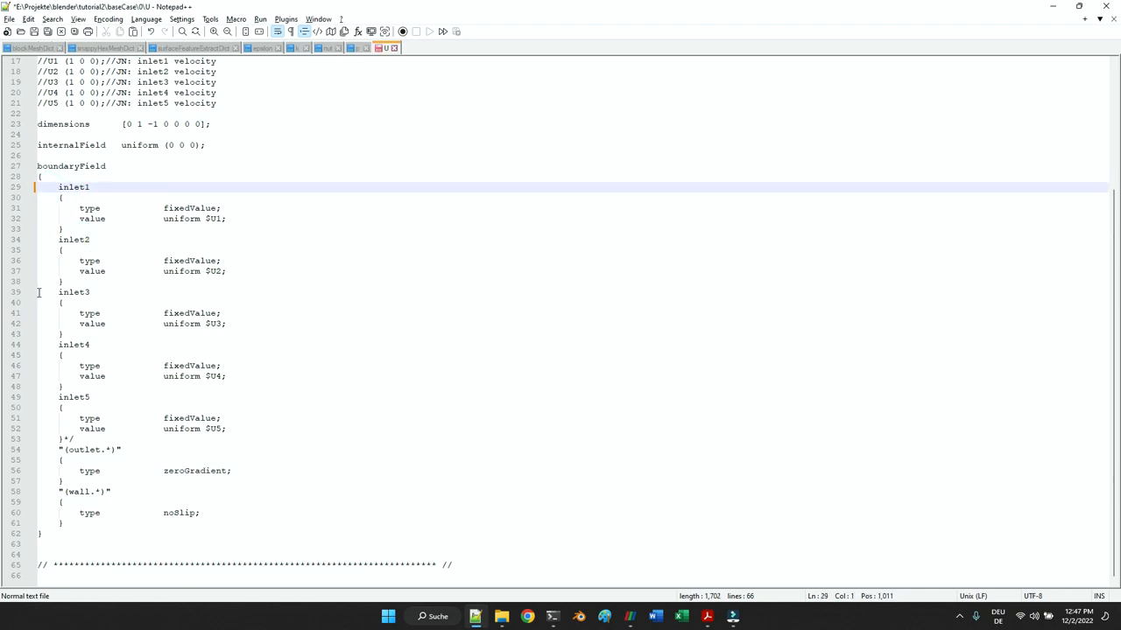
- Comment out inlet3 onward, uncomment U1 and U2, and set U2 to (0 0 3)
text(/*)
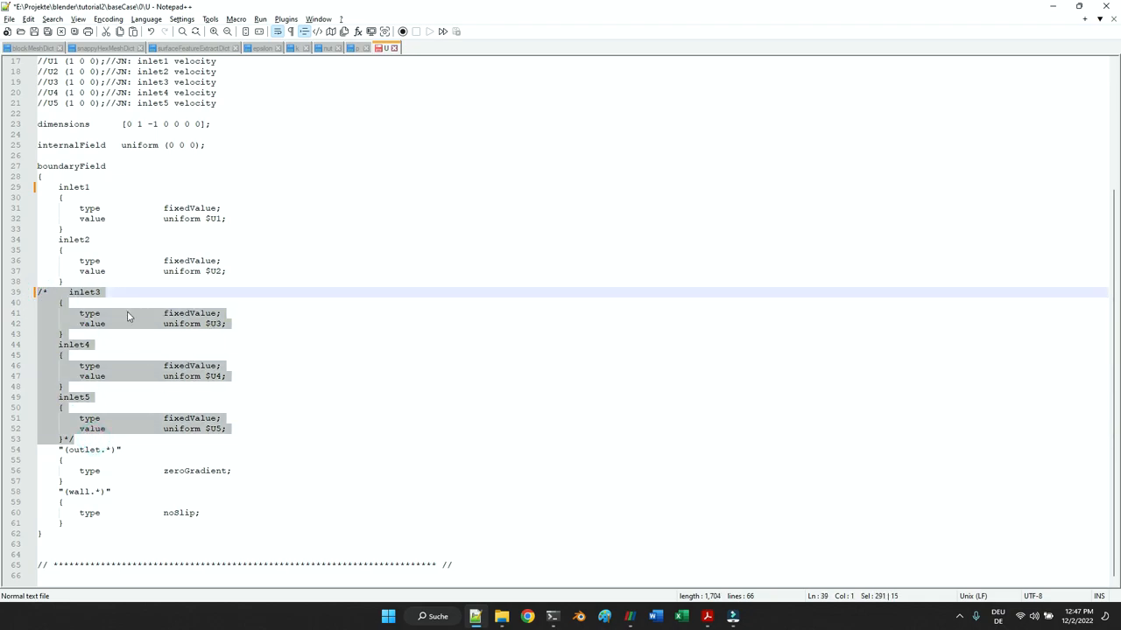
mouse_move(158, 345)
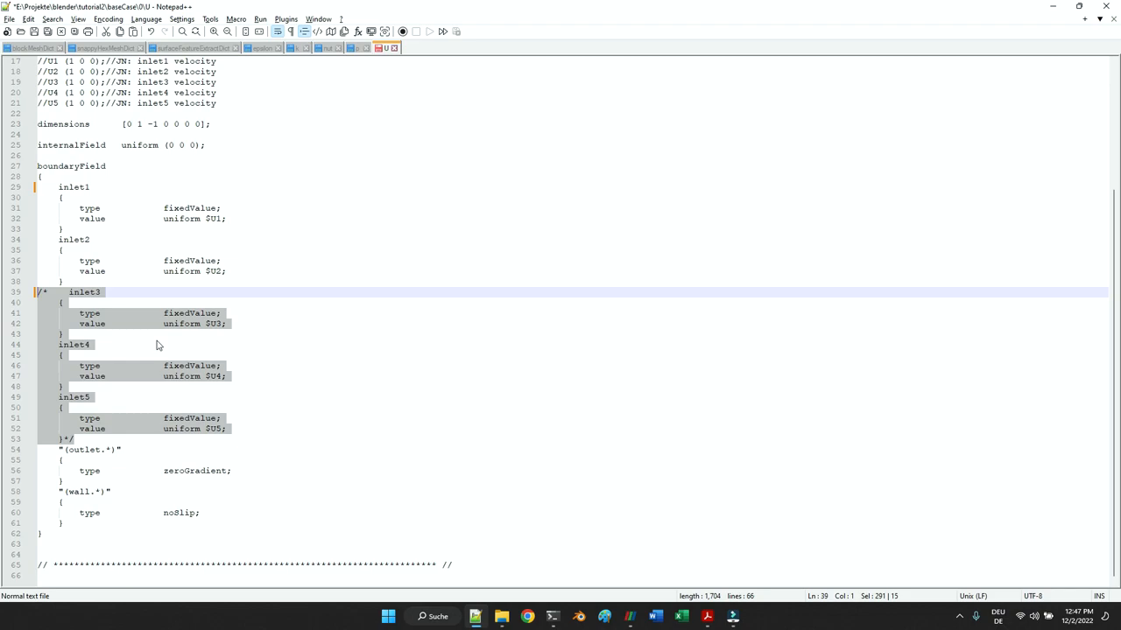
key(Delete)
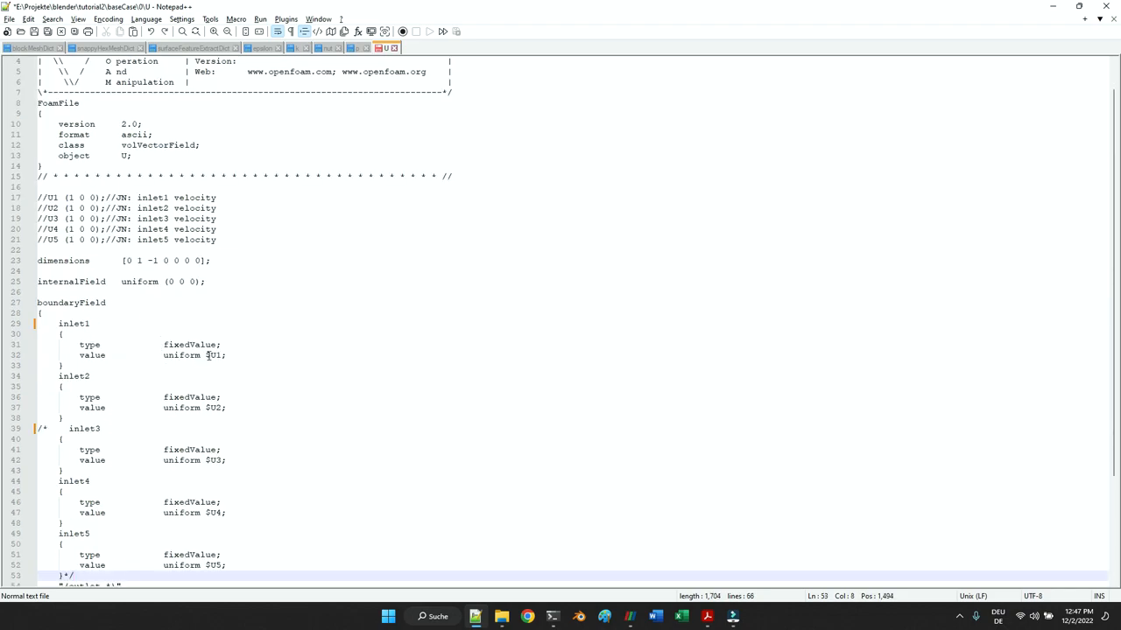
double_click(214, 408)
text(0)
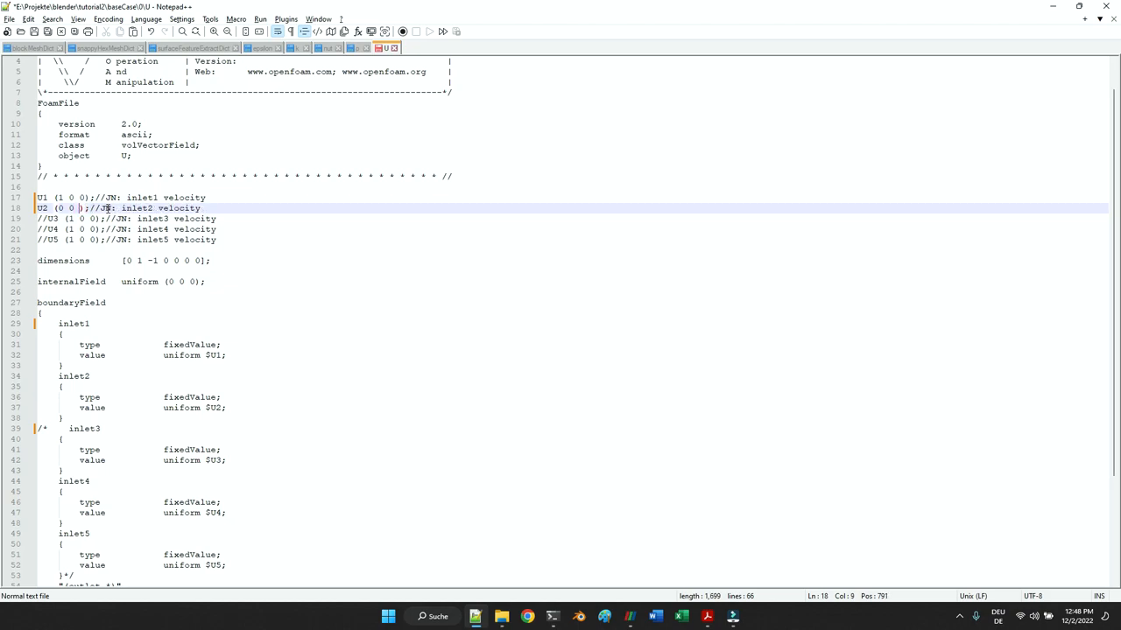
text(3)
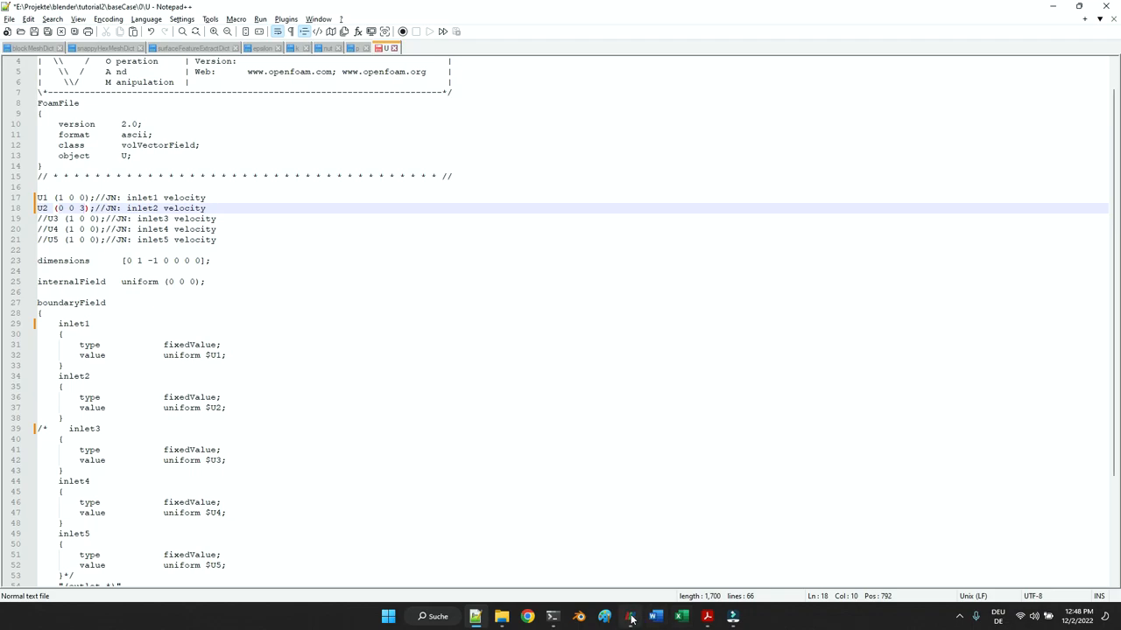
click(630, 617)
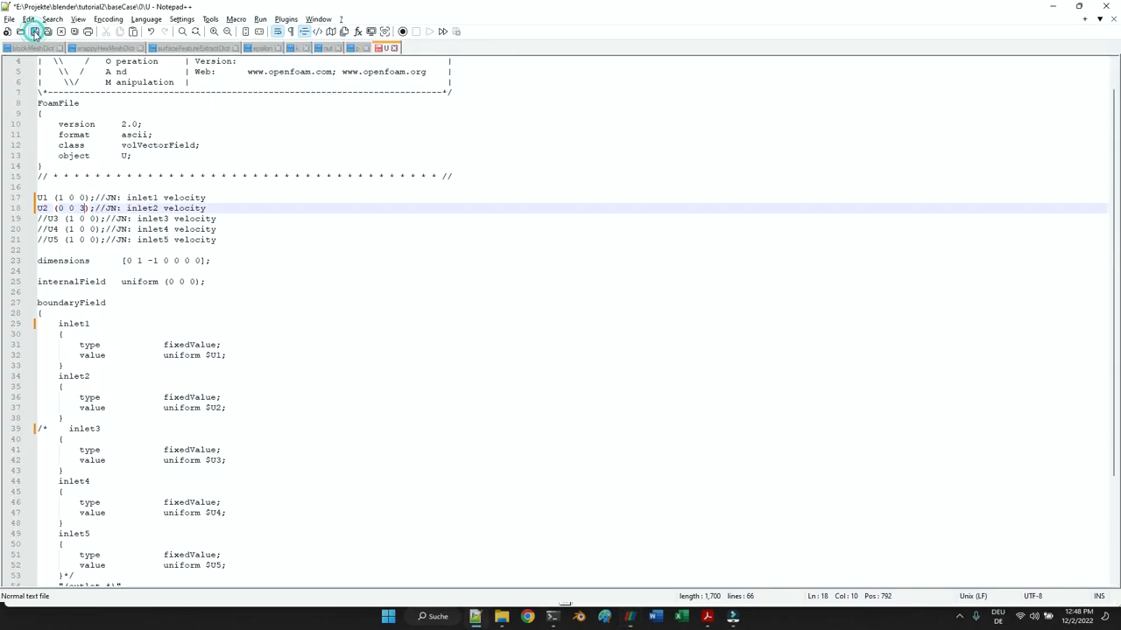
mouse_move(354, 49)
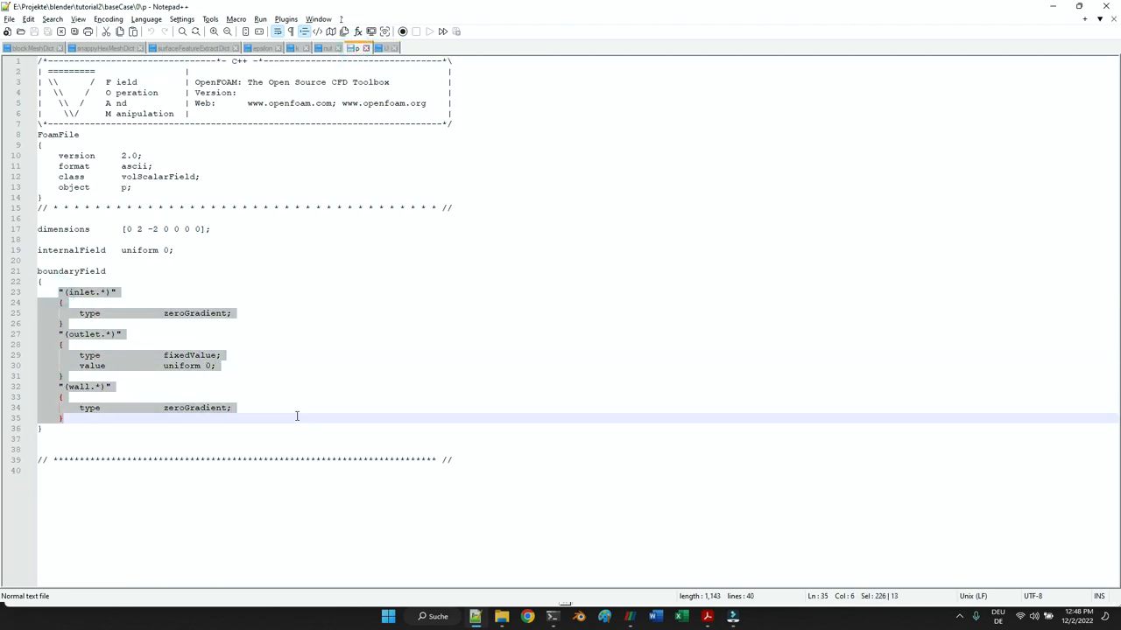
- Review the k file's outlet condition and 0.05 inlet intensity, then bring up epsilon
click(297, 417)
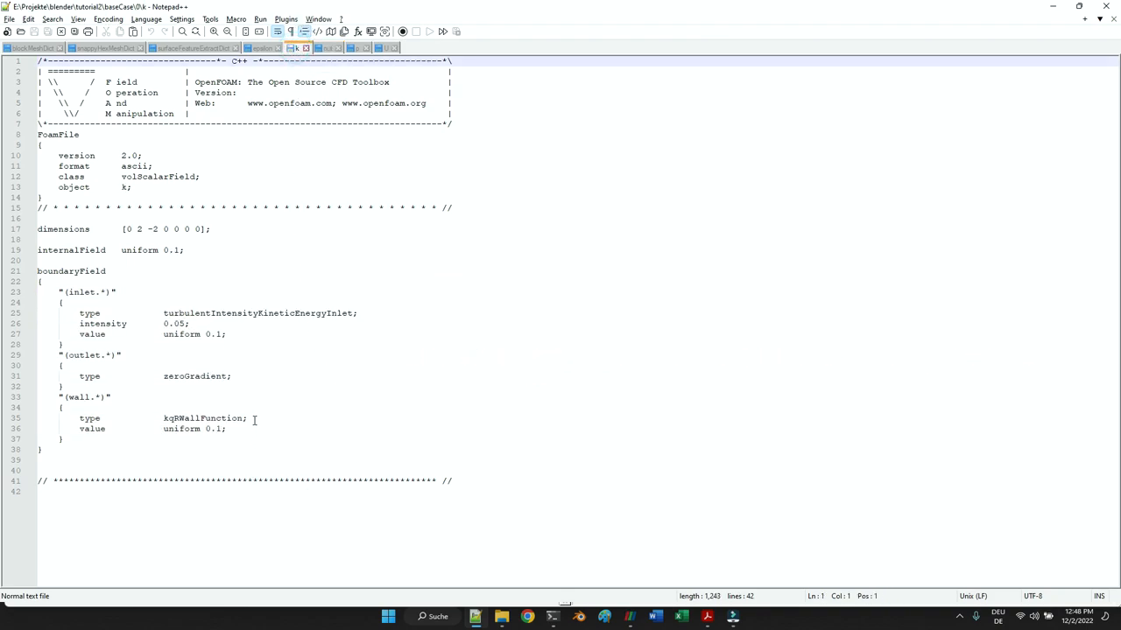
click(121, 356)
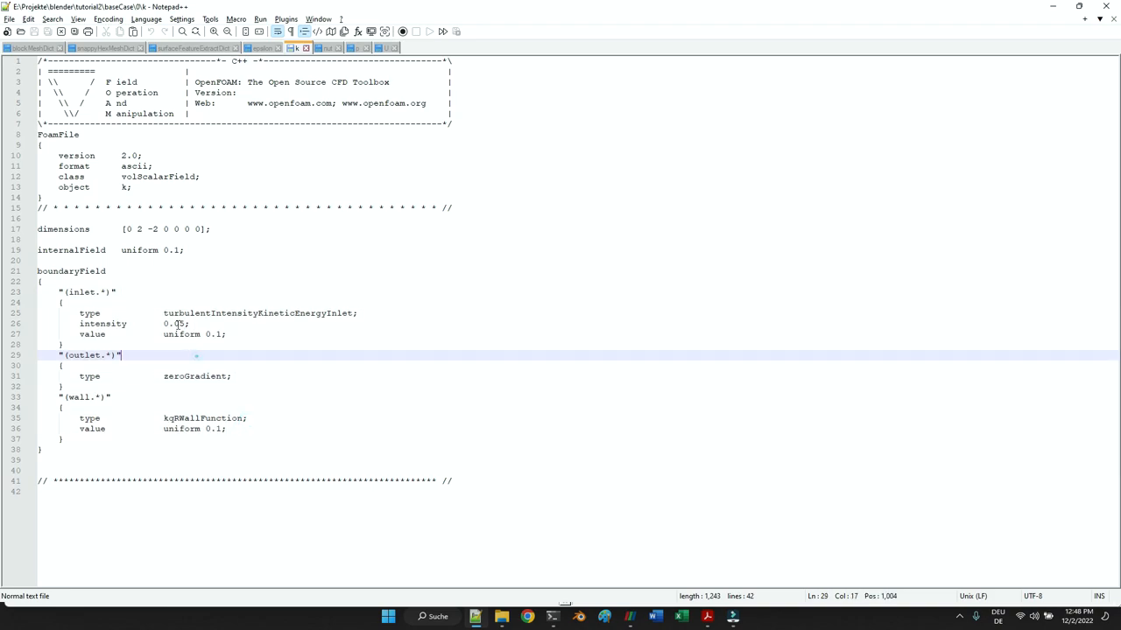
double_click(175, 323)
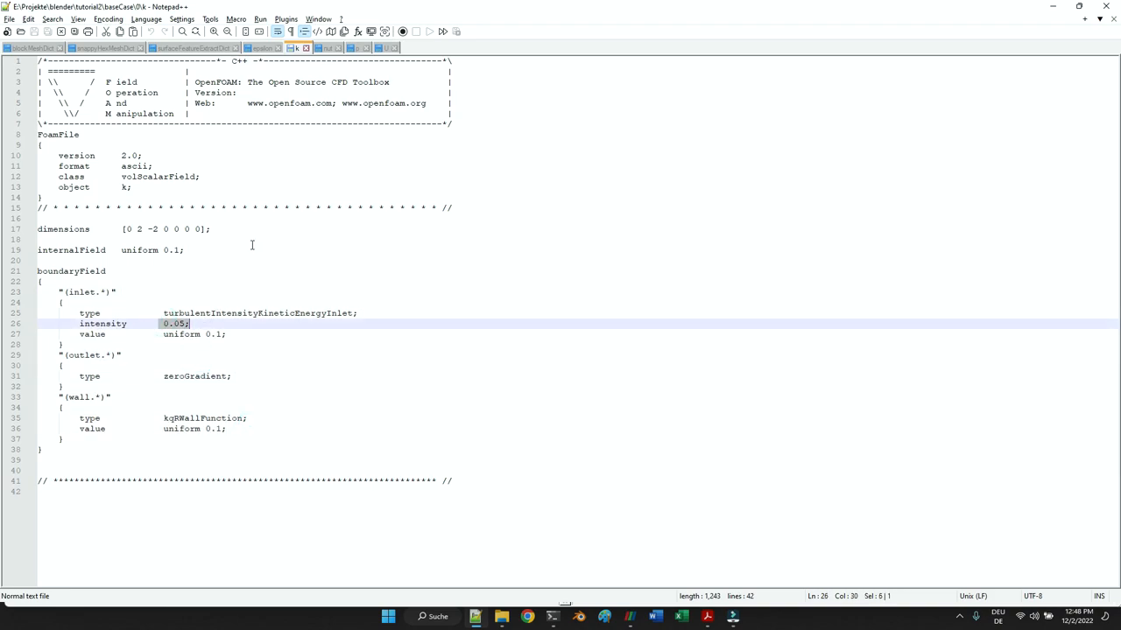
click(265, 47)
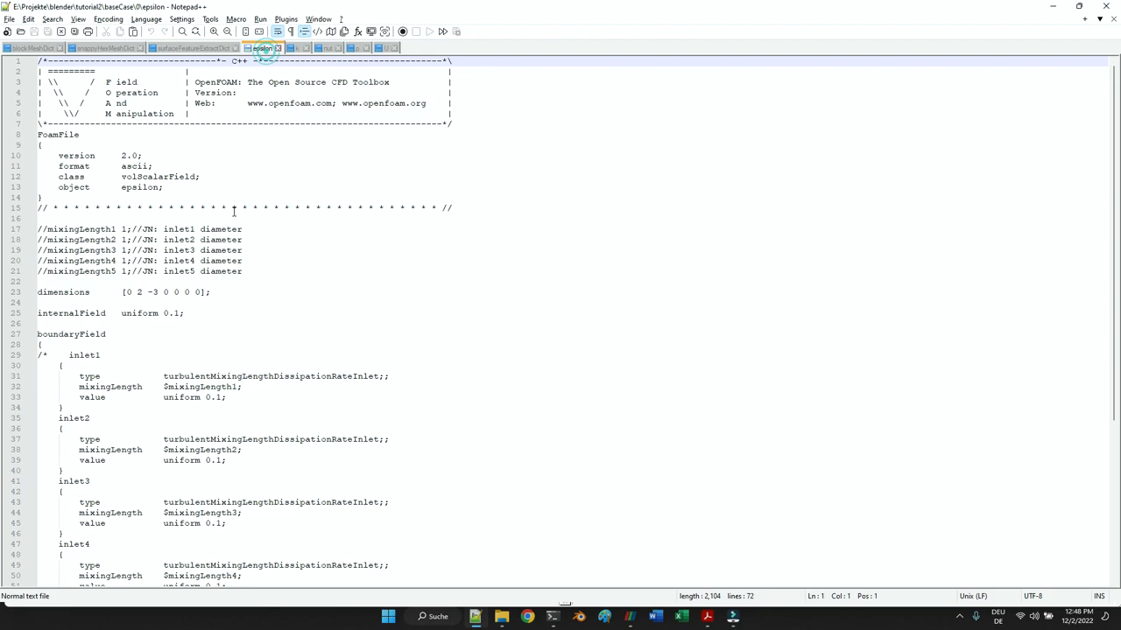
scroll(down, 3)
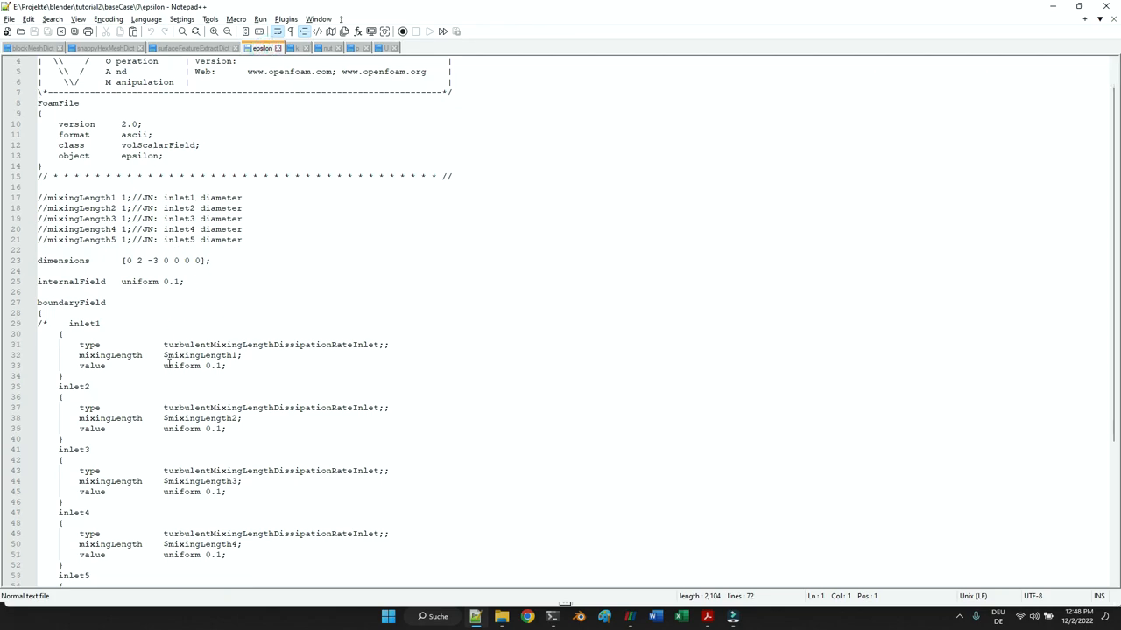
- Move the /* before inlet3 and uncomment mixingLength1 and mixingLength2, setting them to 4 and 2
scroll(down, 3)
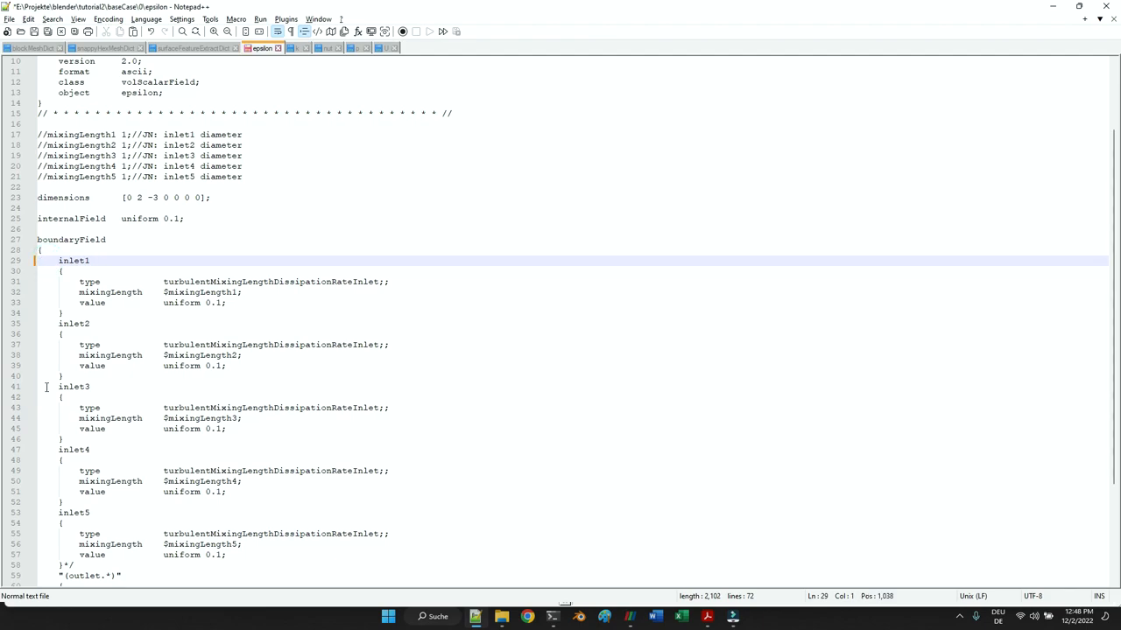
text(/*)
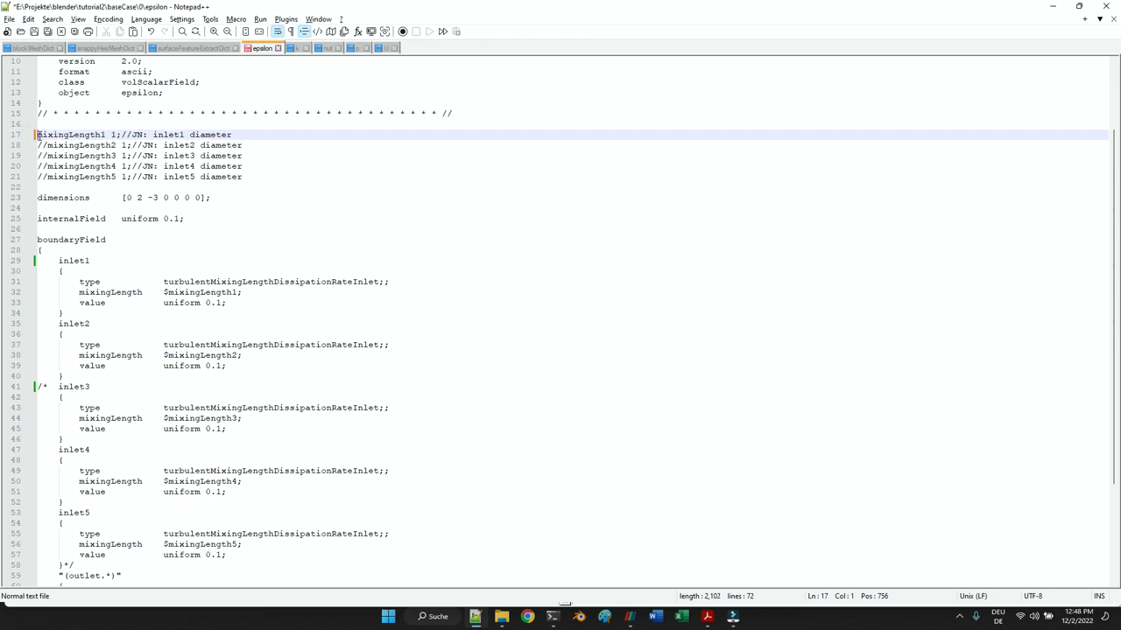
key(Delete)
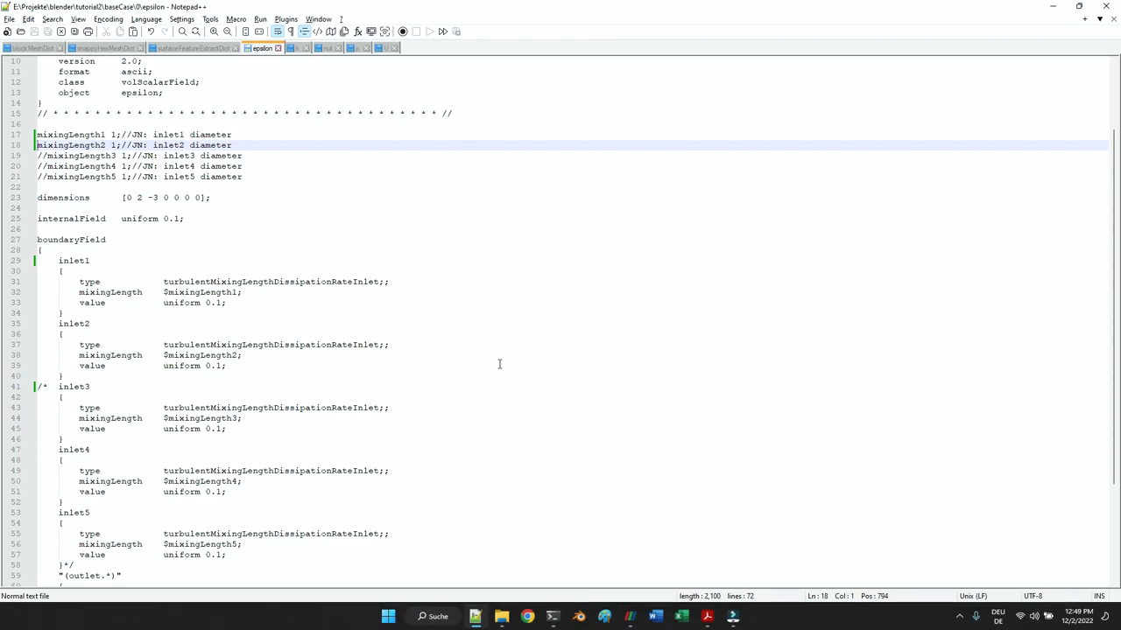
click(112, 134)
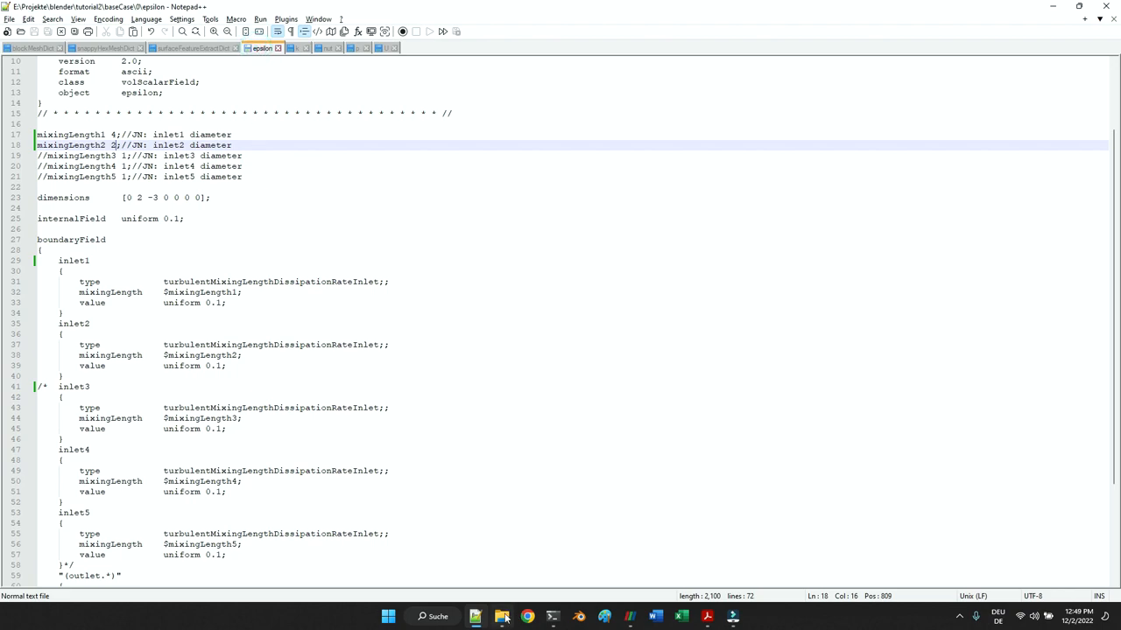
- Open constant's turbulenceProperties (kEpsilon) and transportProperties (nu 1e-5) and review them
click(502, 616)
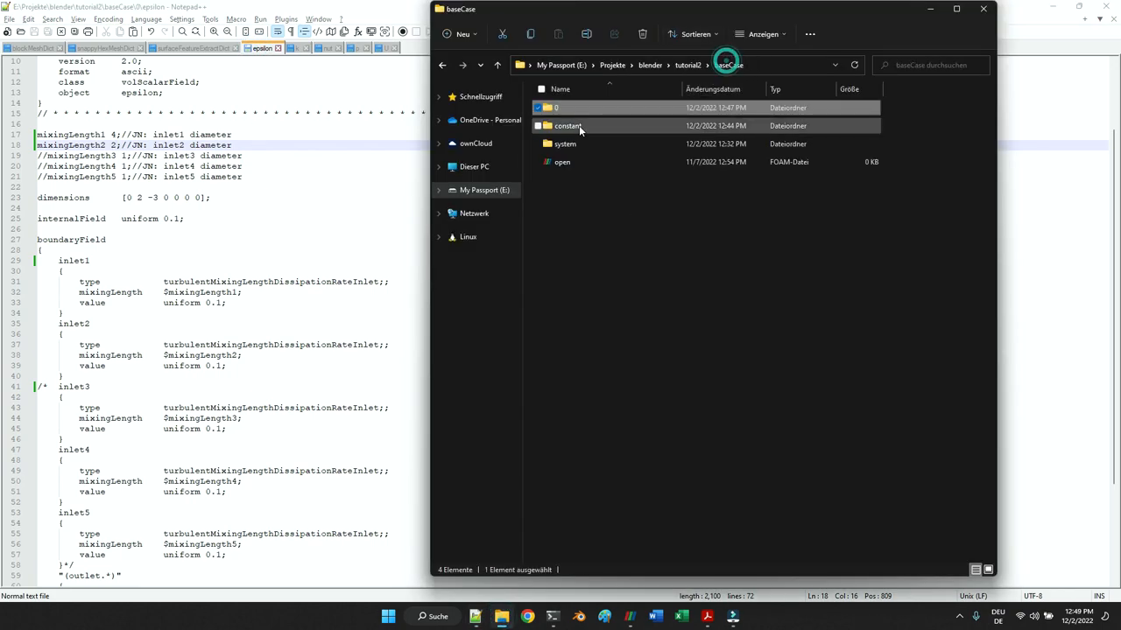
double_click(568, 125)
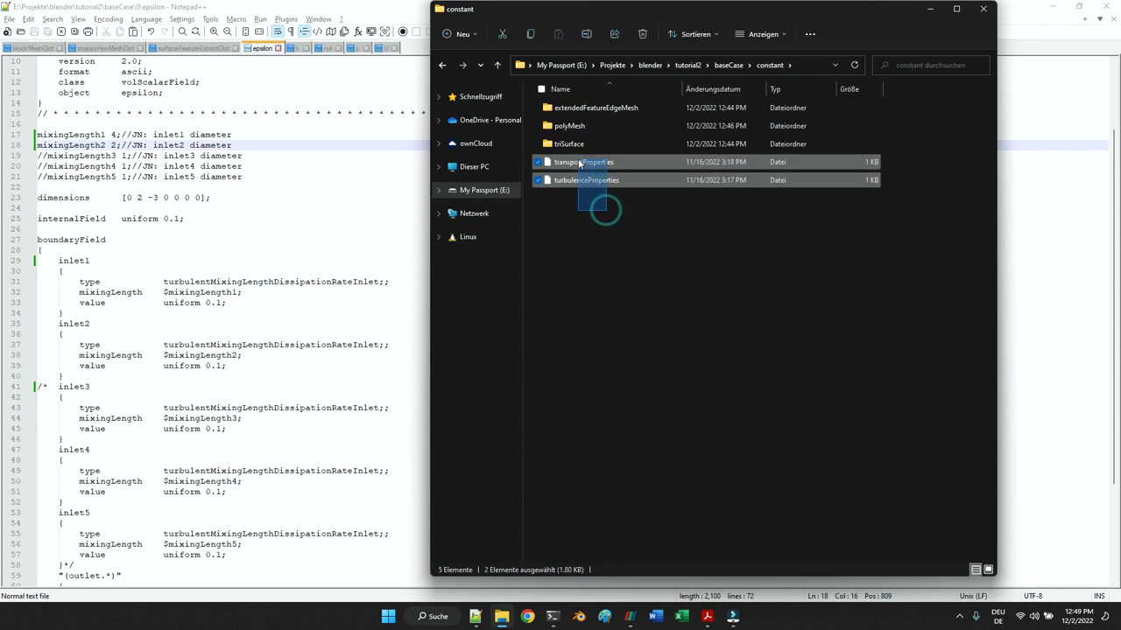
double_click(585, 179)
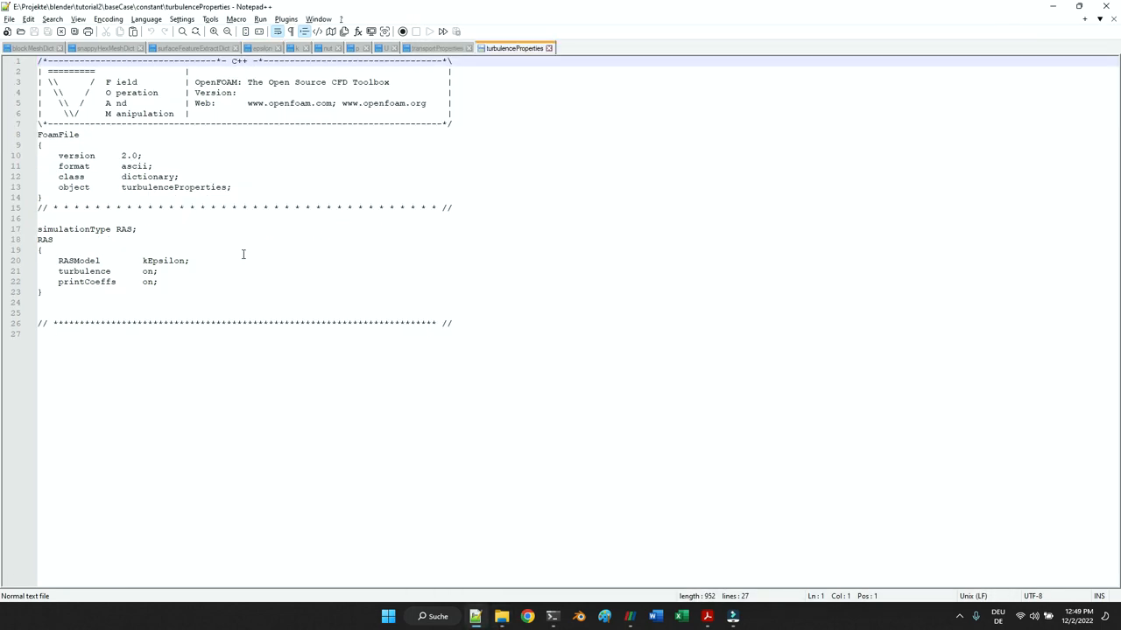
double_click(164, 260)
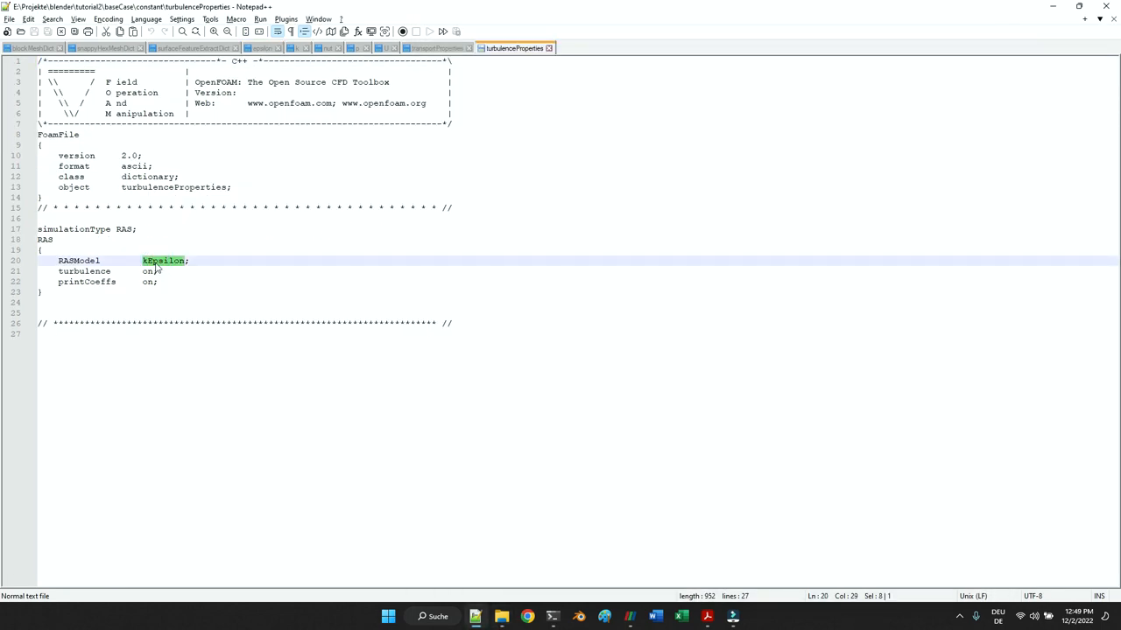
mouse_move(438, 48)
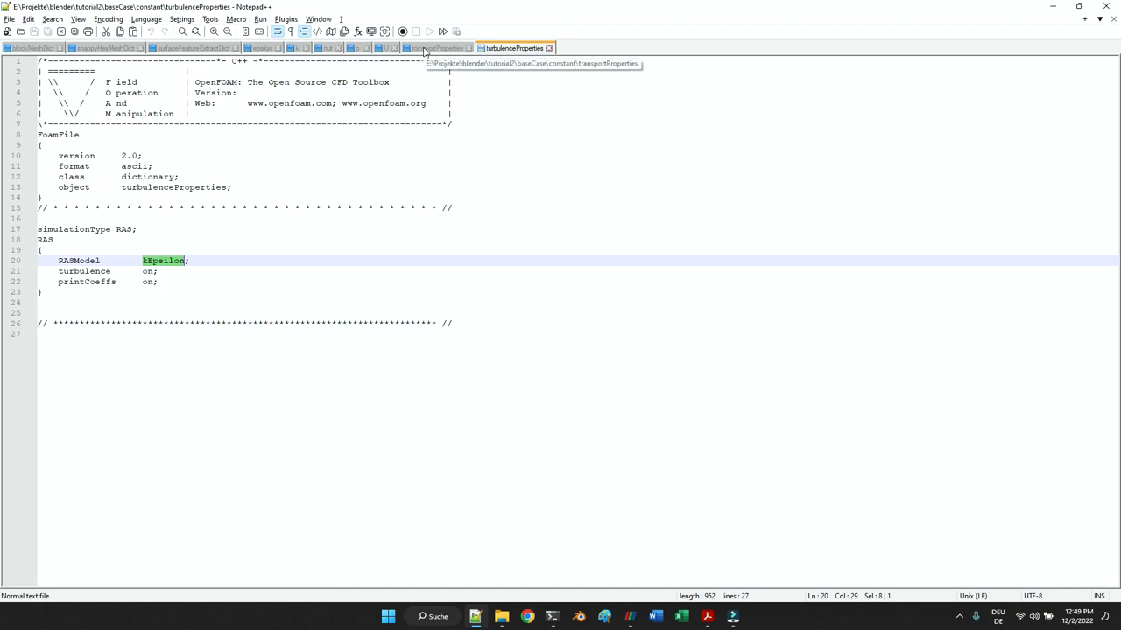
click(436, 47)
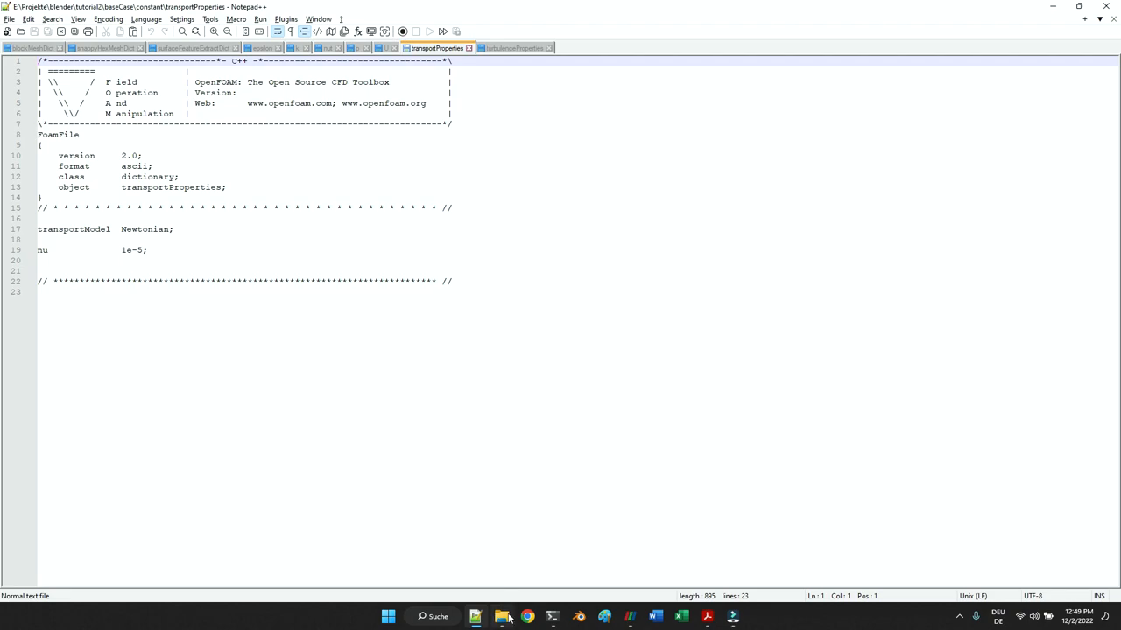
click(503, 615)
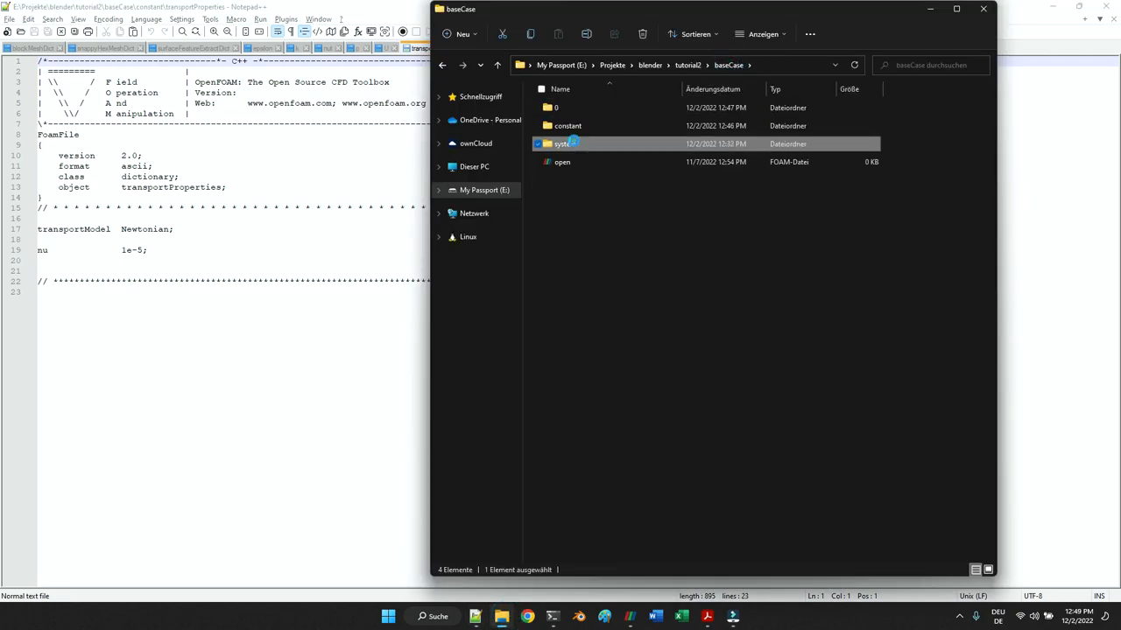
- Open the system folder's controlDict, fvSchemes and fvSolution, checking steadyState and upwind schemes
double_click(561, 143)
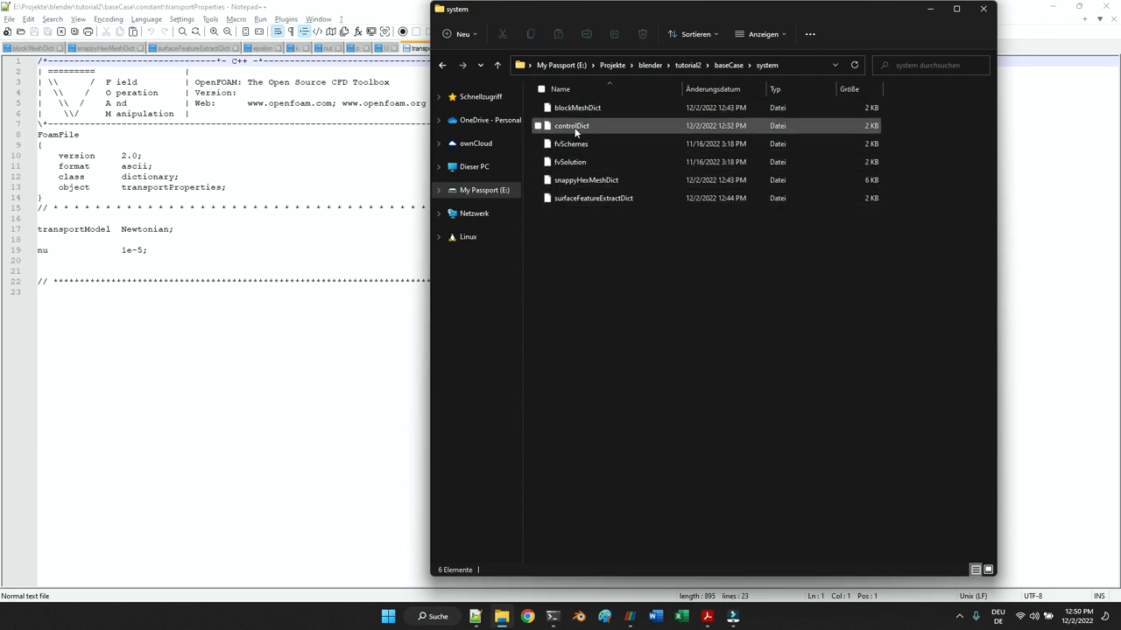
click(570, 161)
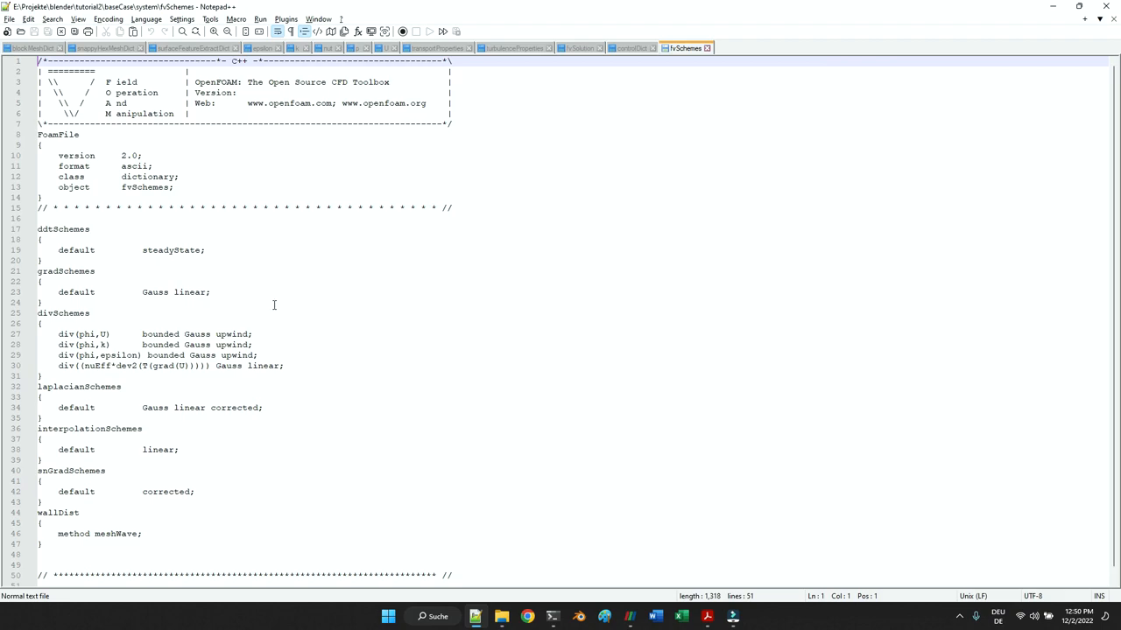
mouse_move(270, 272)
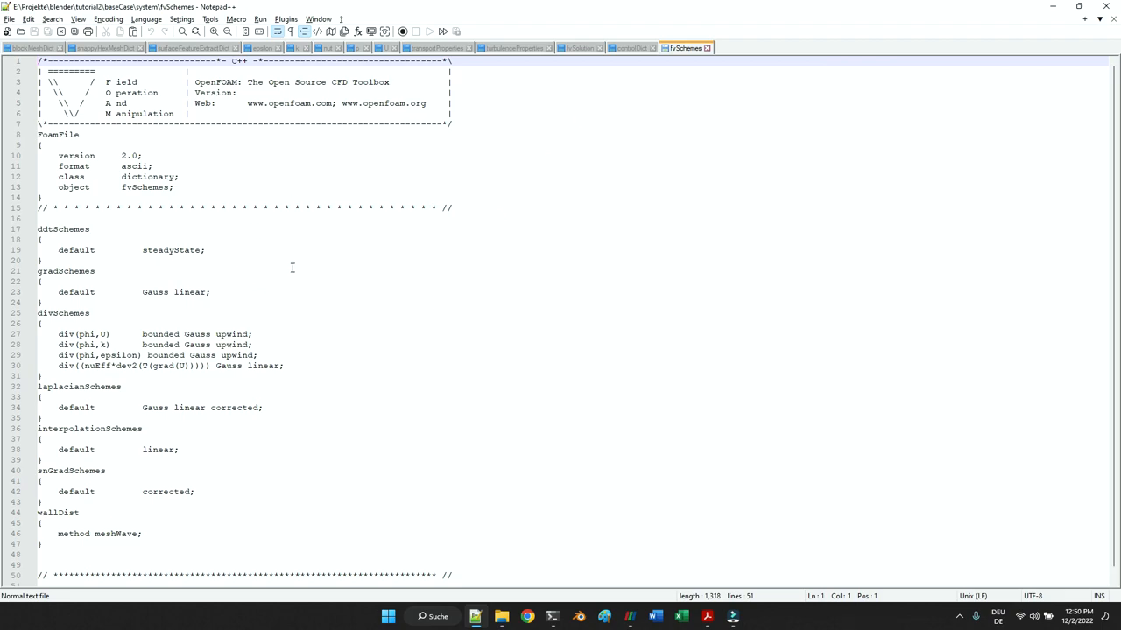
mouse_move(266, 299)
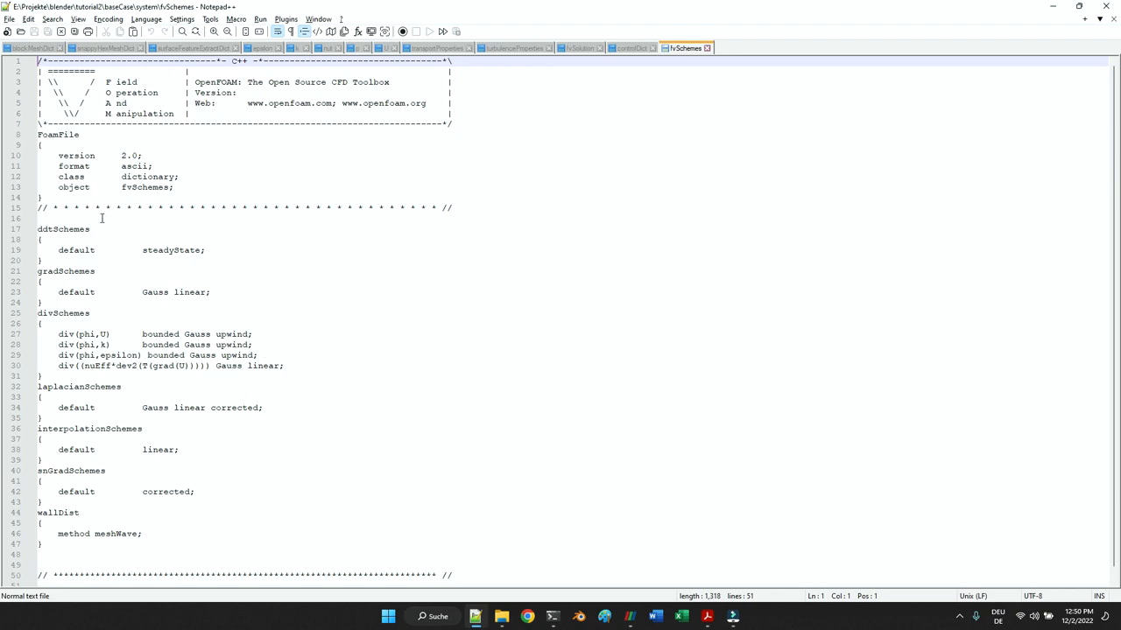
double_click(231, 333)
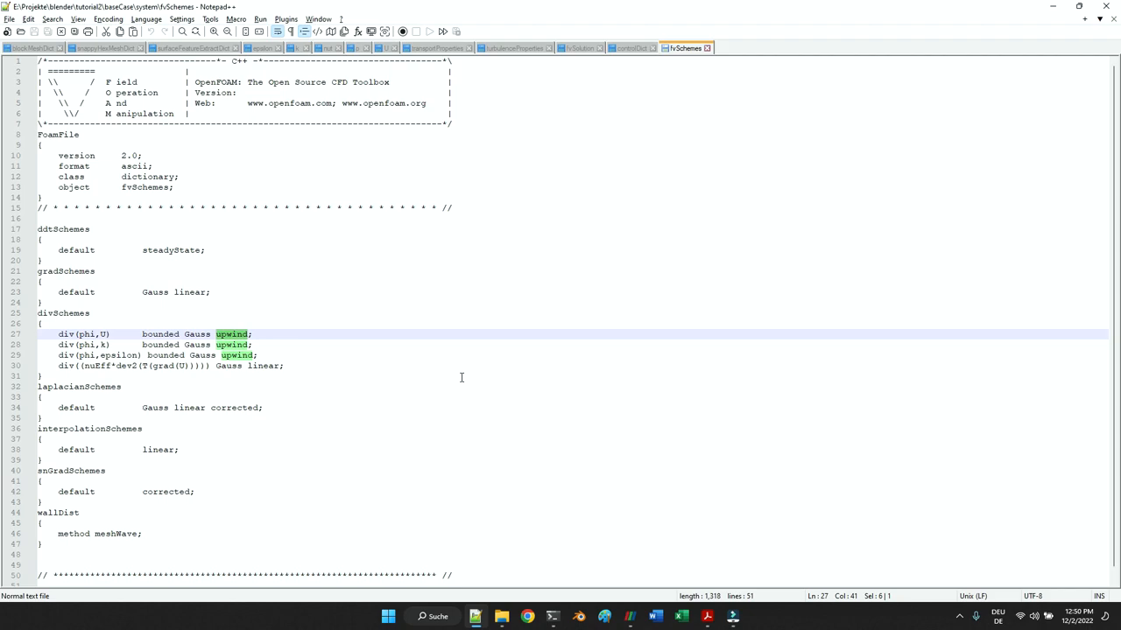
click(461, 376)
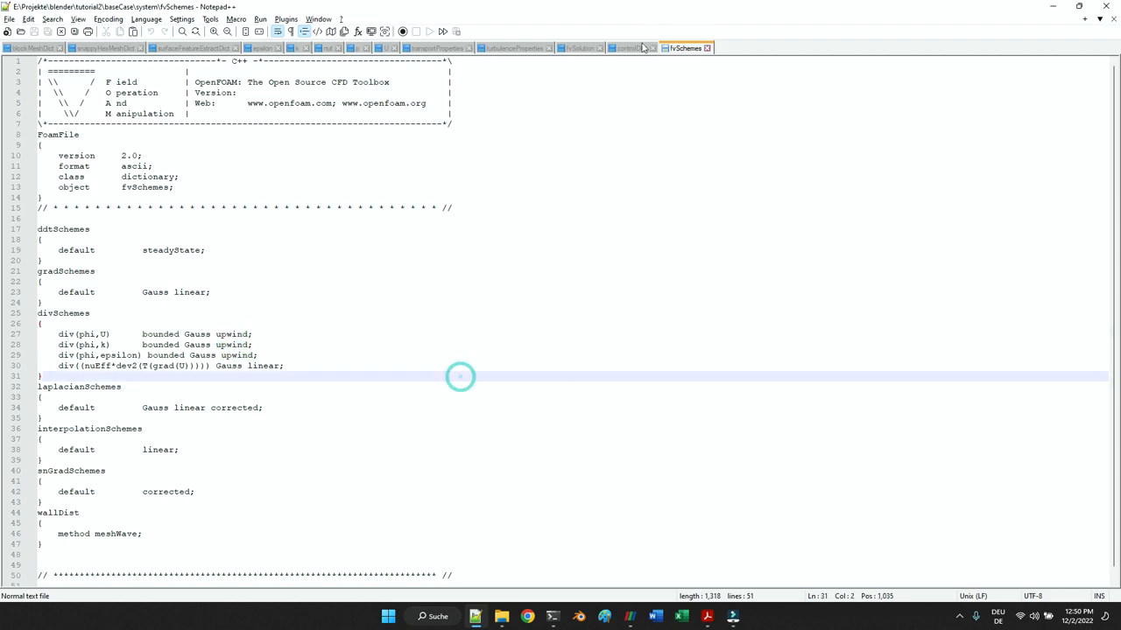
double_click(171, 249)
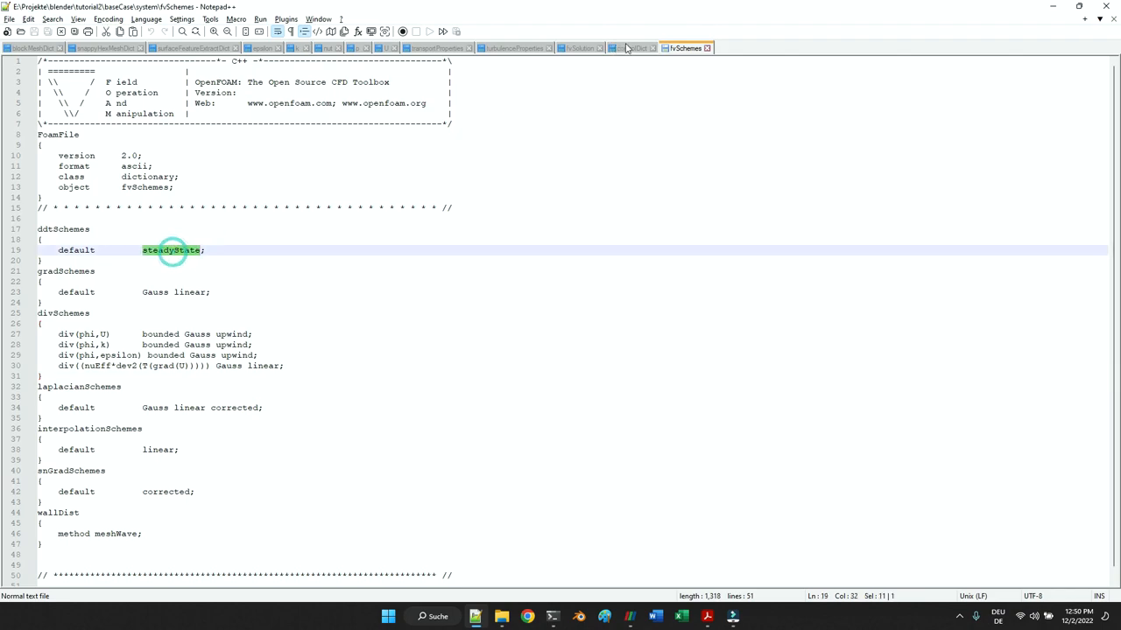
click(632, 47)
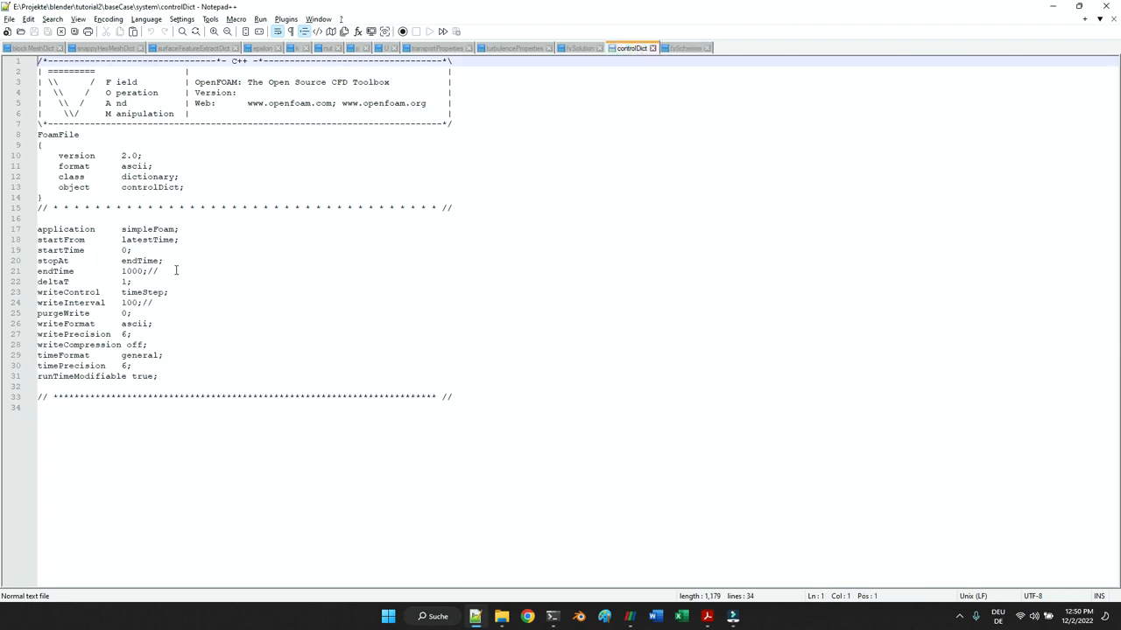
mouse_move(578, 49)
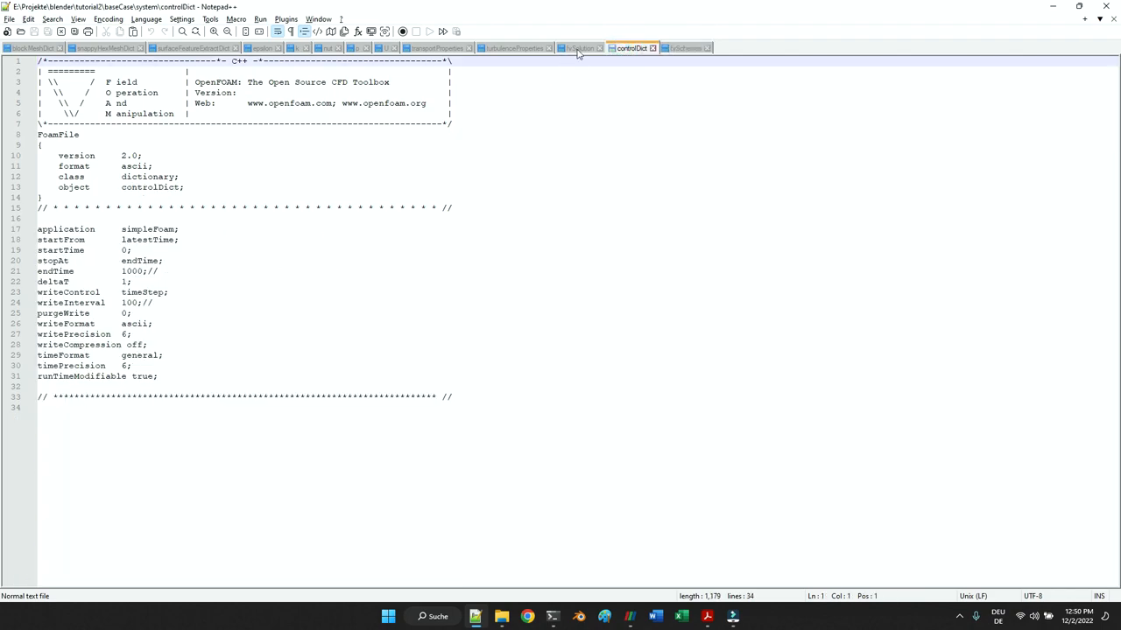
click(580, 48)
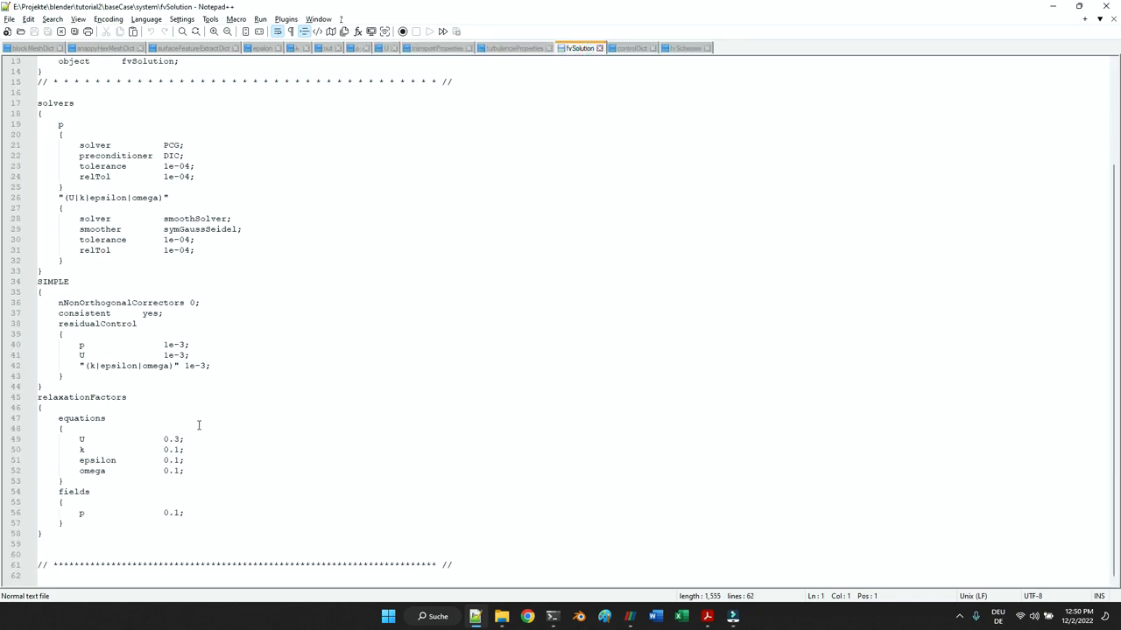
click(631, 48)
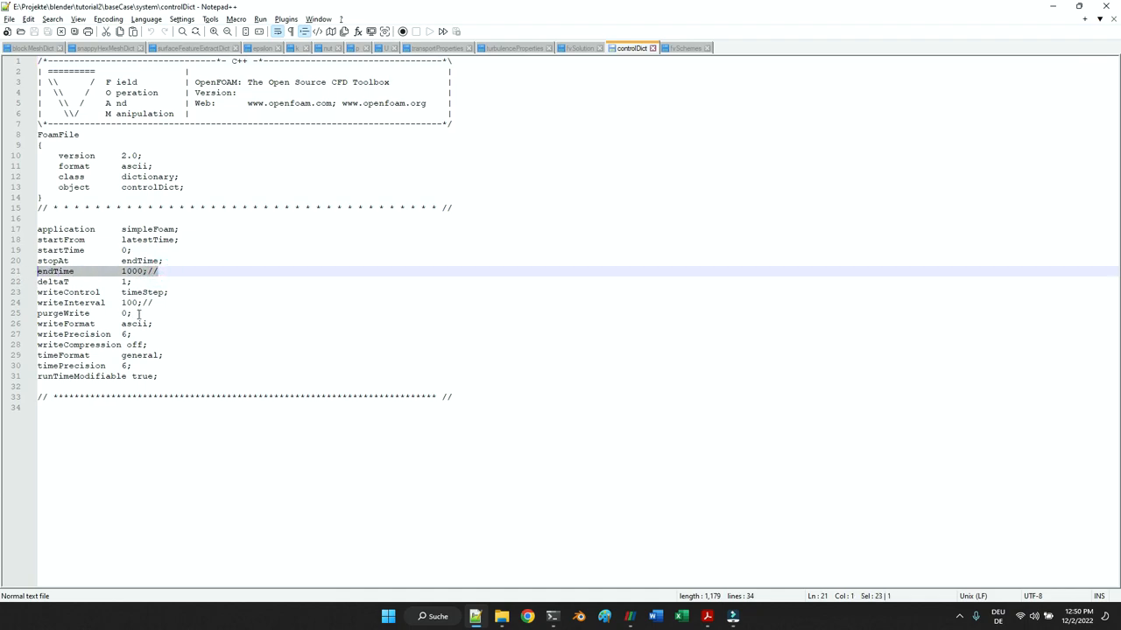
click(70, 303)
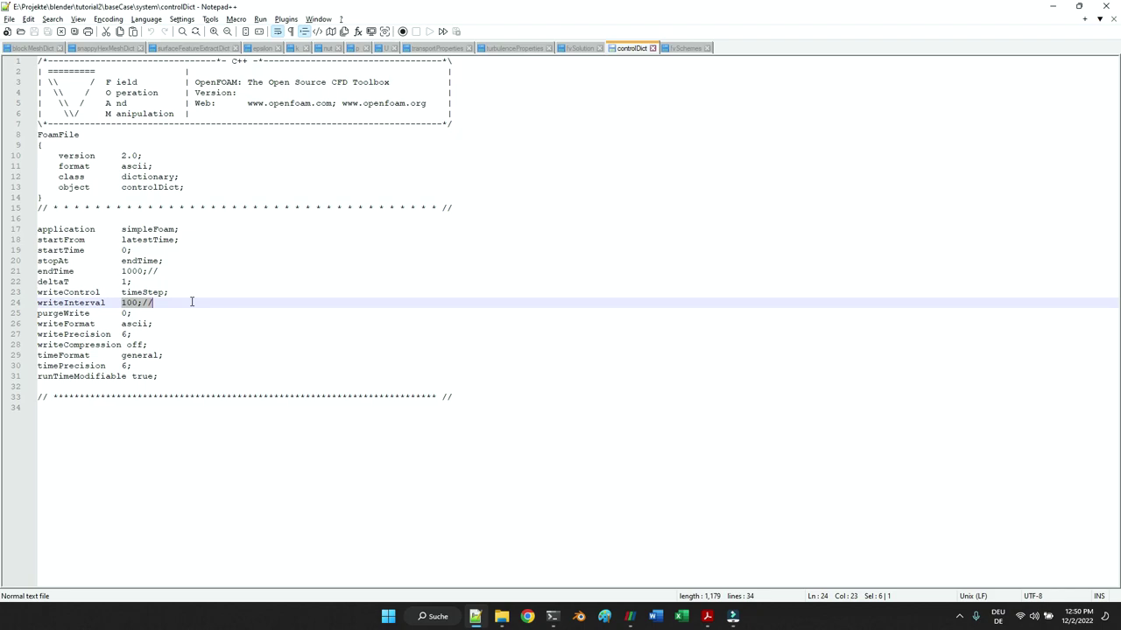
click(337, 375)
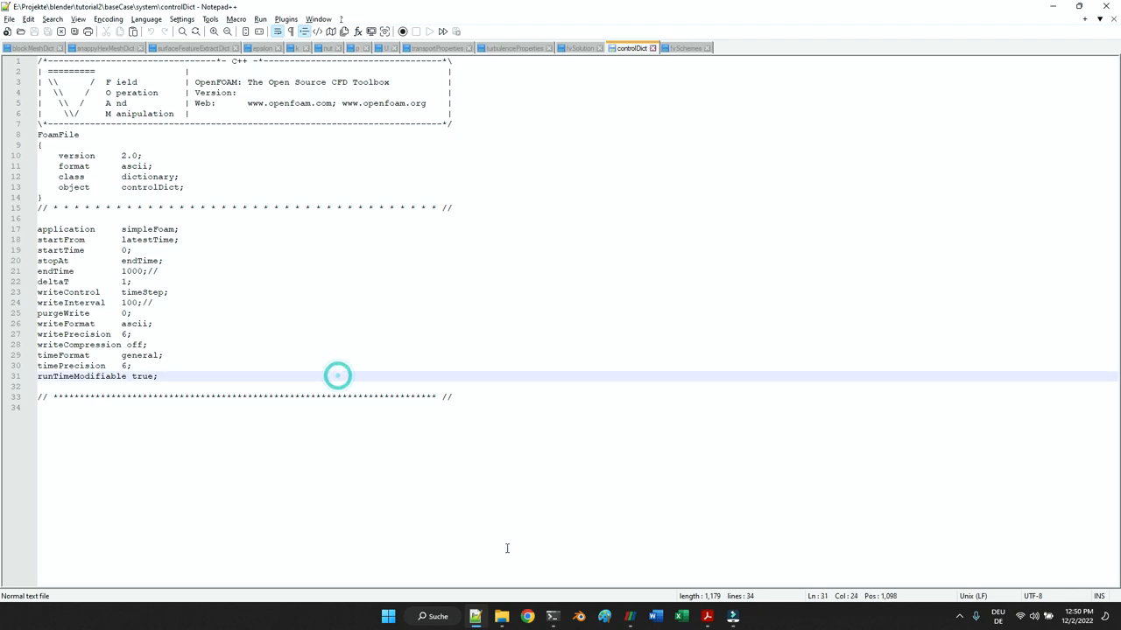
mouse_move(551, 618)
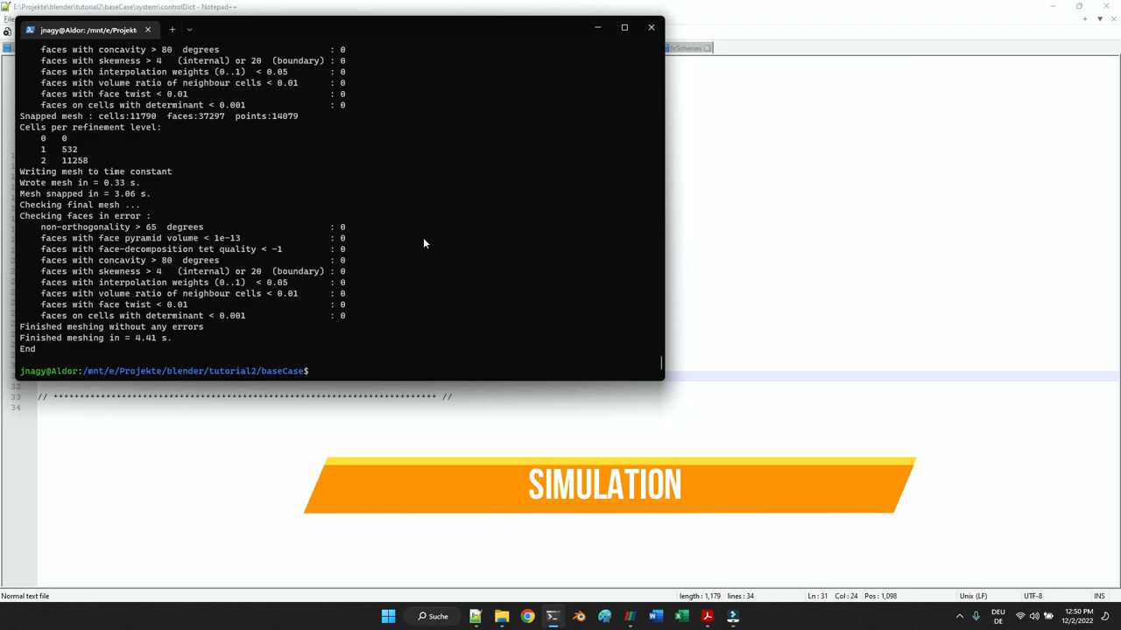
- Run simpleFoam in the baseCase directory to solve the pipe flow
text(sim)
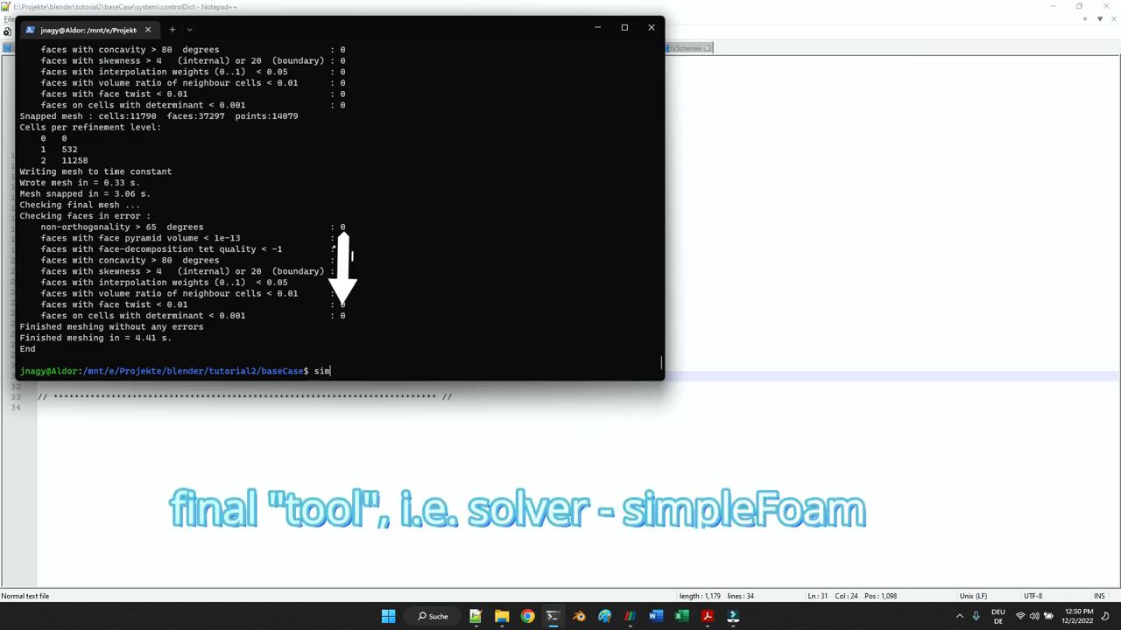
text(pleFoam)
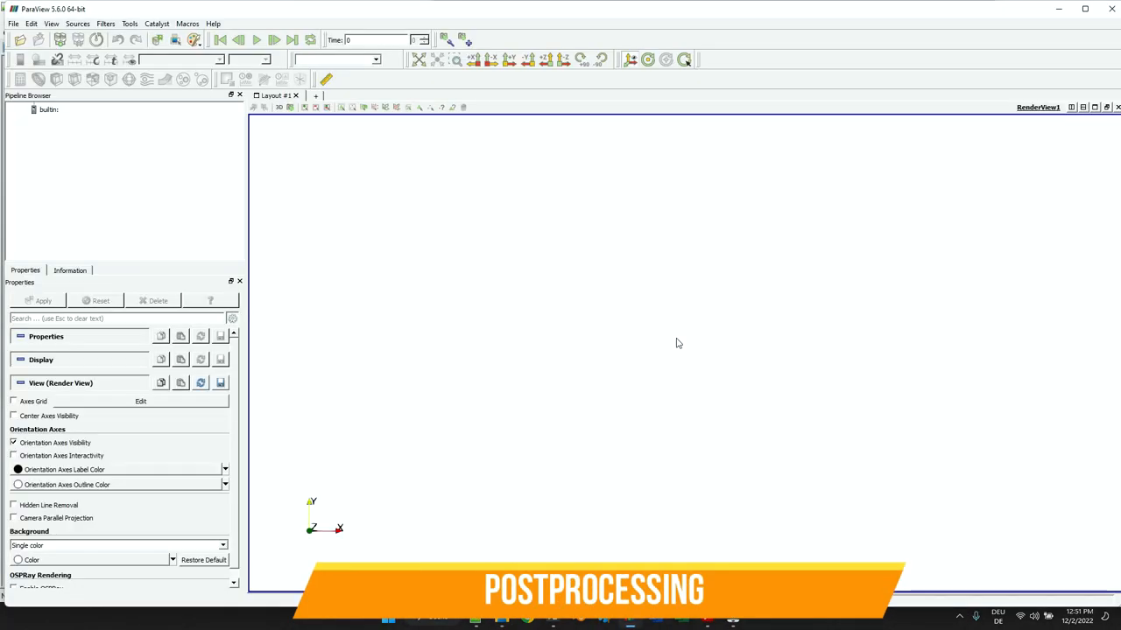
- Load open.foam and colour the slice by velocity U
click(43, 300)
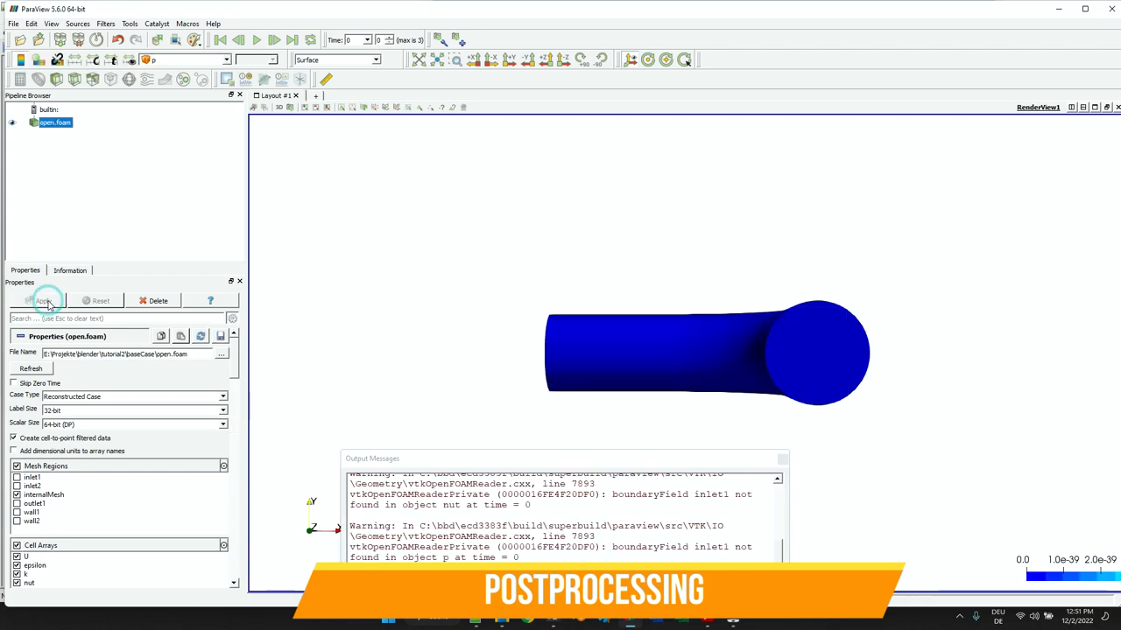
click(43, 301)
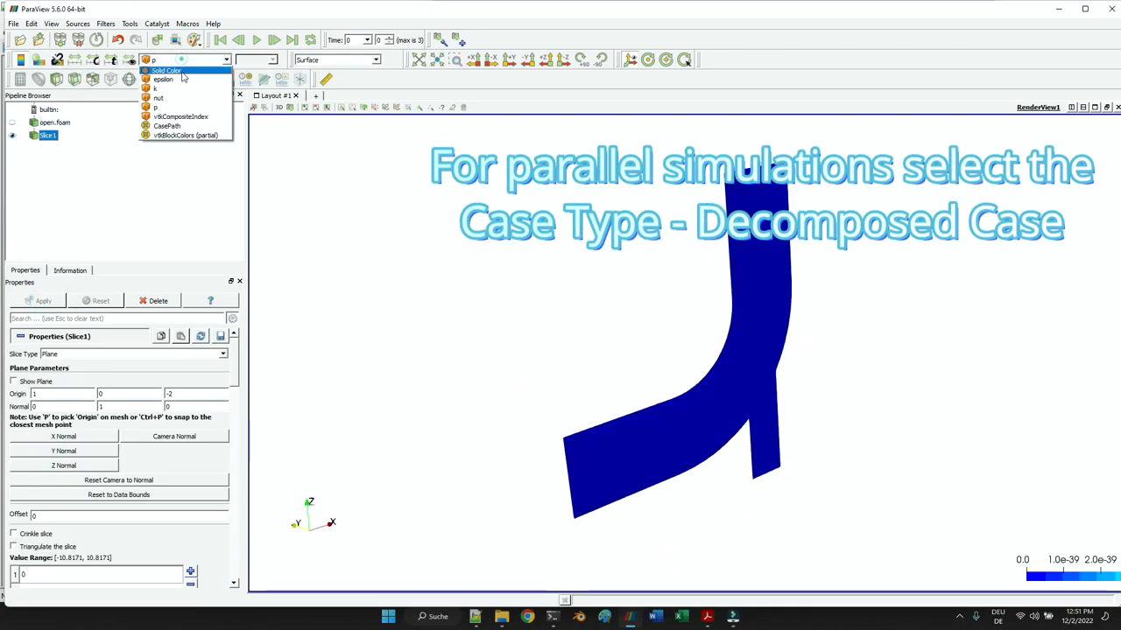
click(155, 78)
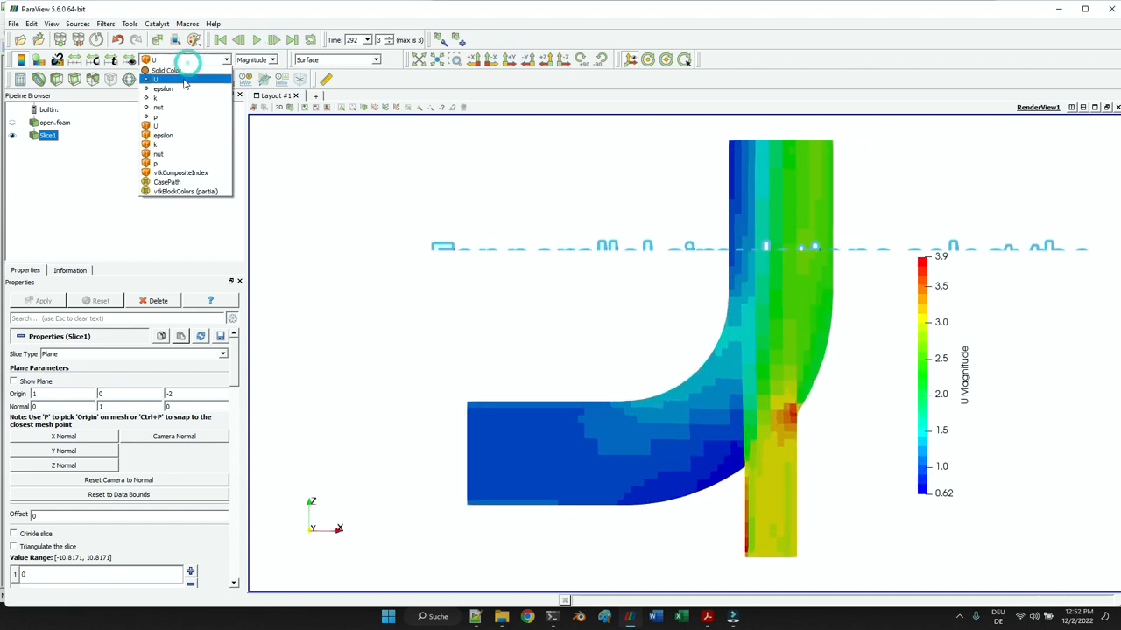